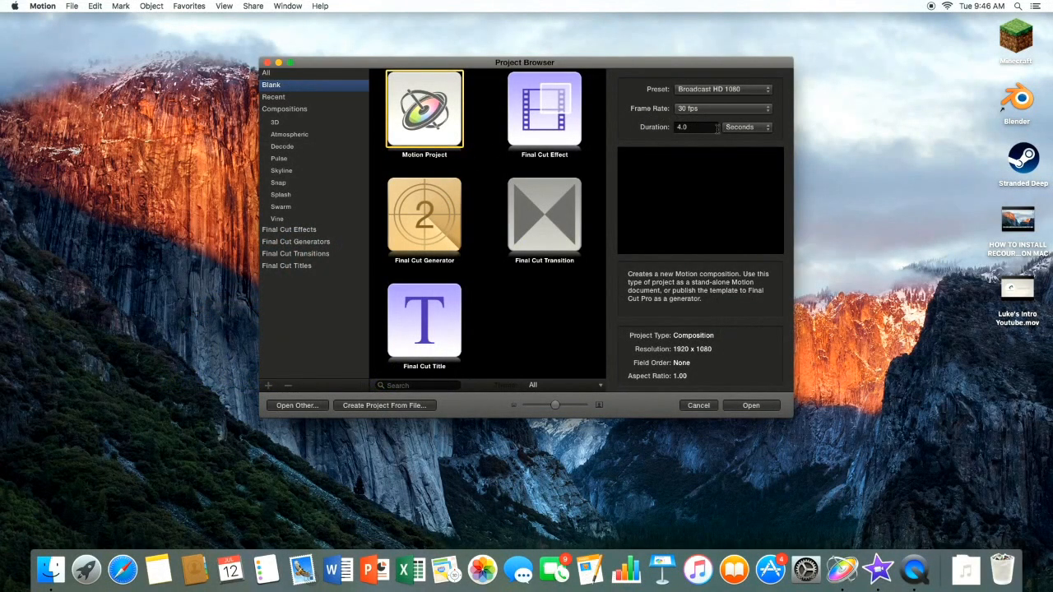
Create a blank project with the Broadcast HD 1080 preset at 30 fps.
left_click(695, 127)
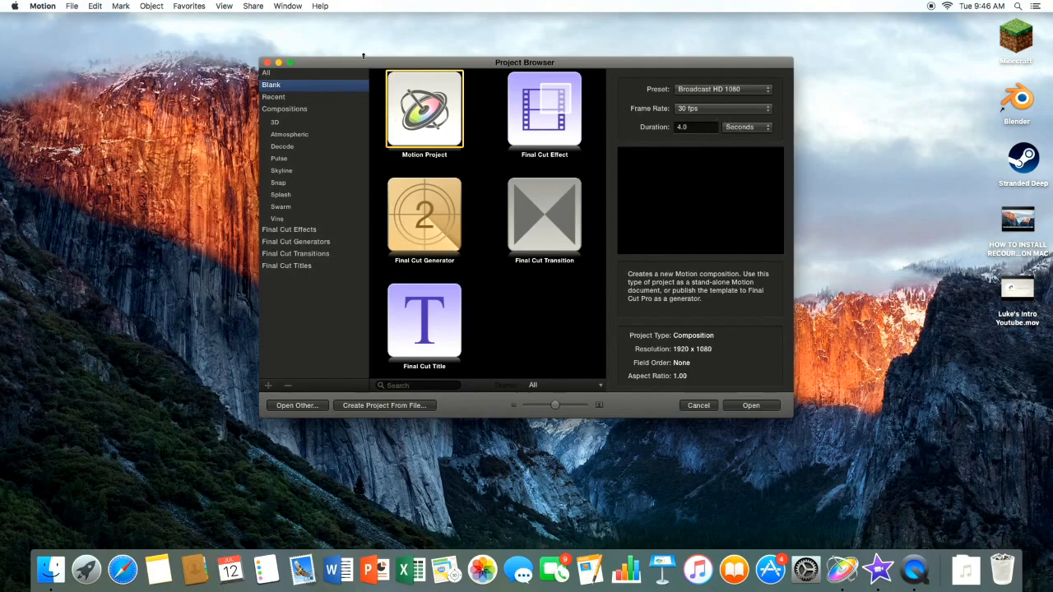
mouse_move(715, 261)
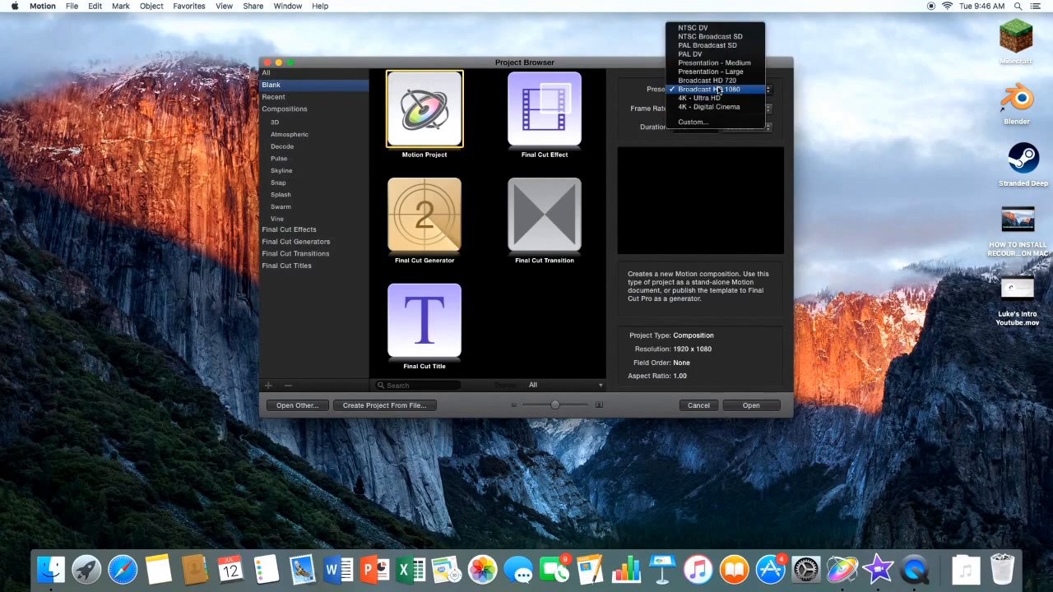
left_click(709, 89)
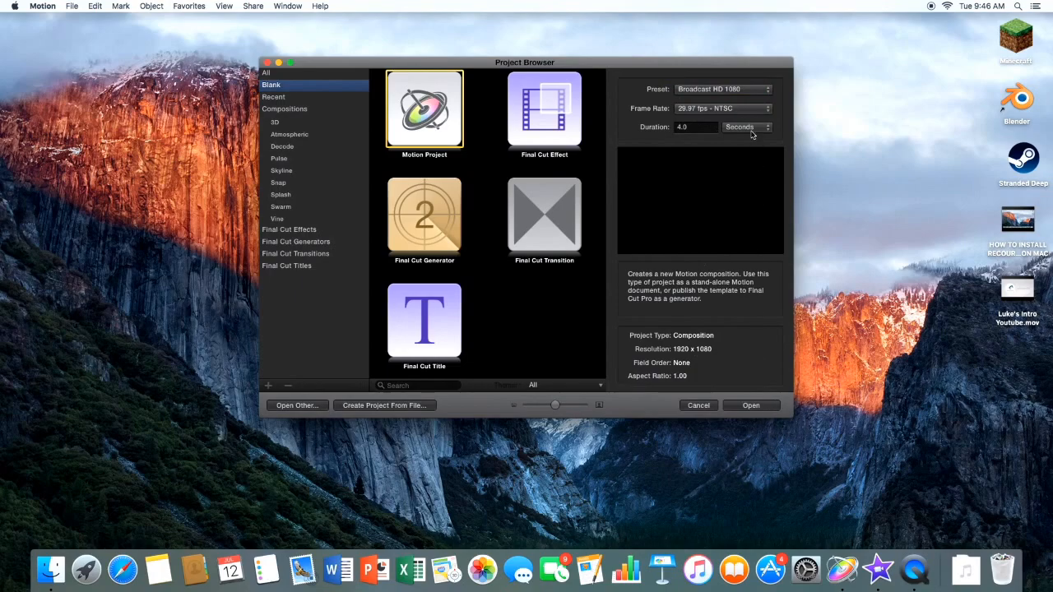
left_click(722, 109)
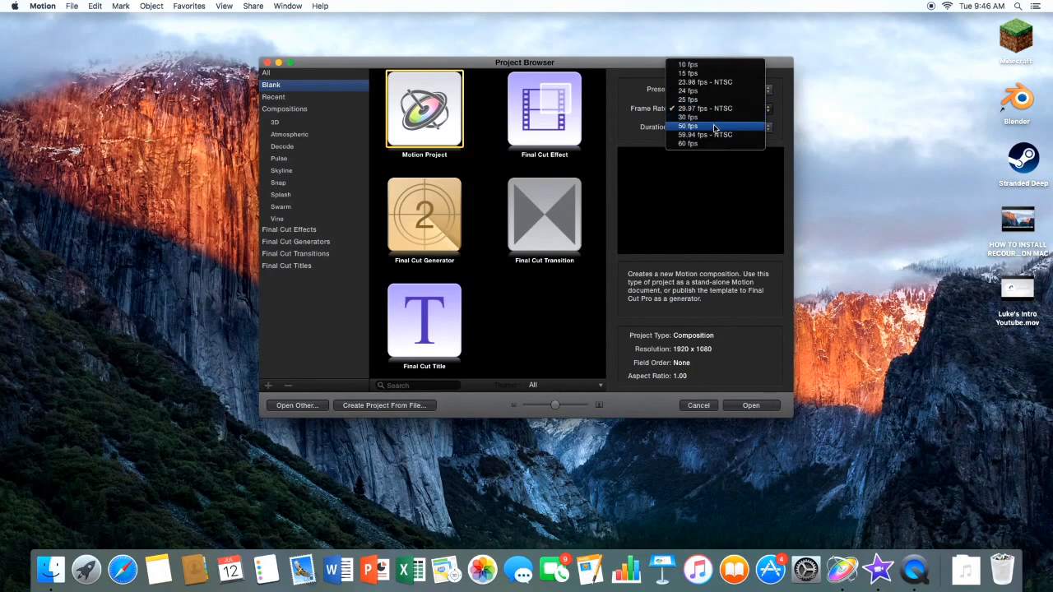
left_click(688, 117)
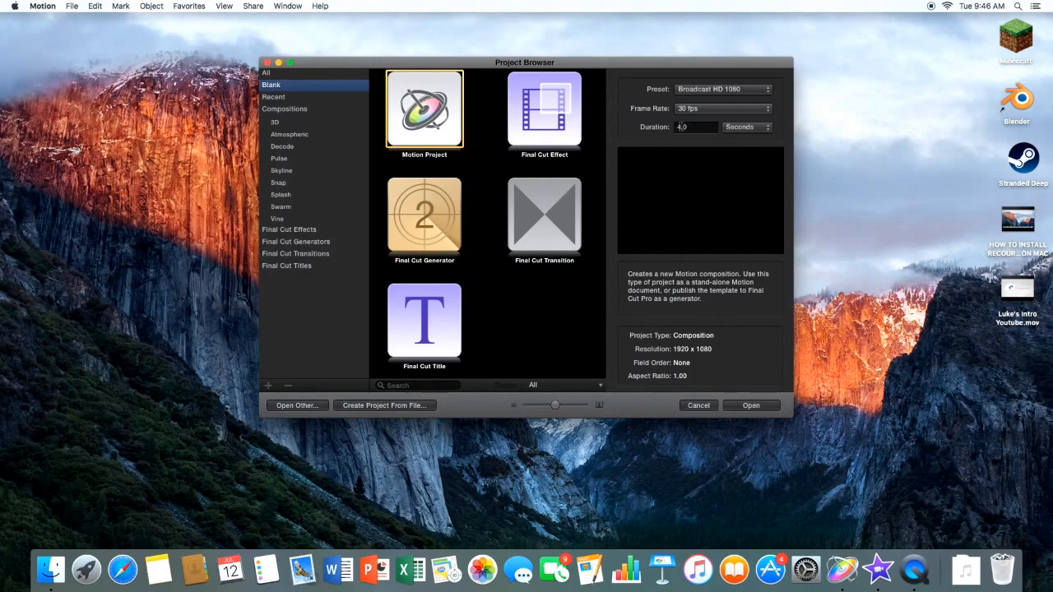
left_click(750, 405)
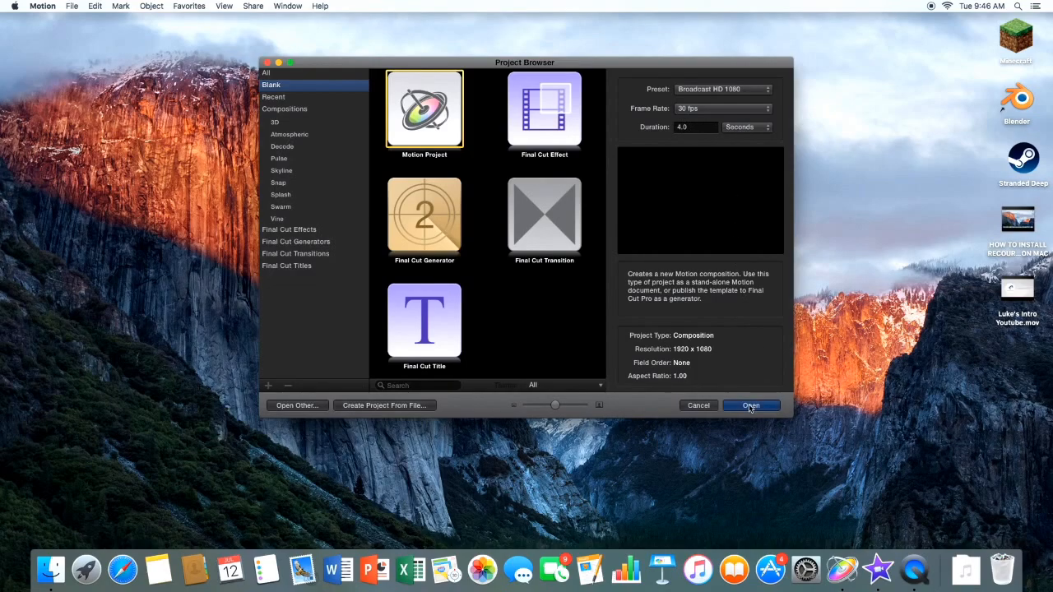
left_click(750, 405)
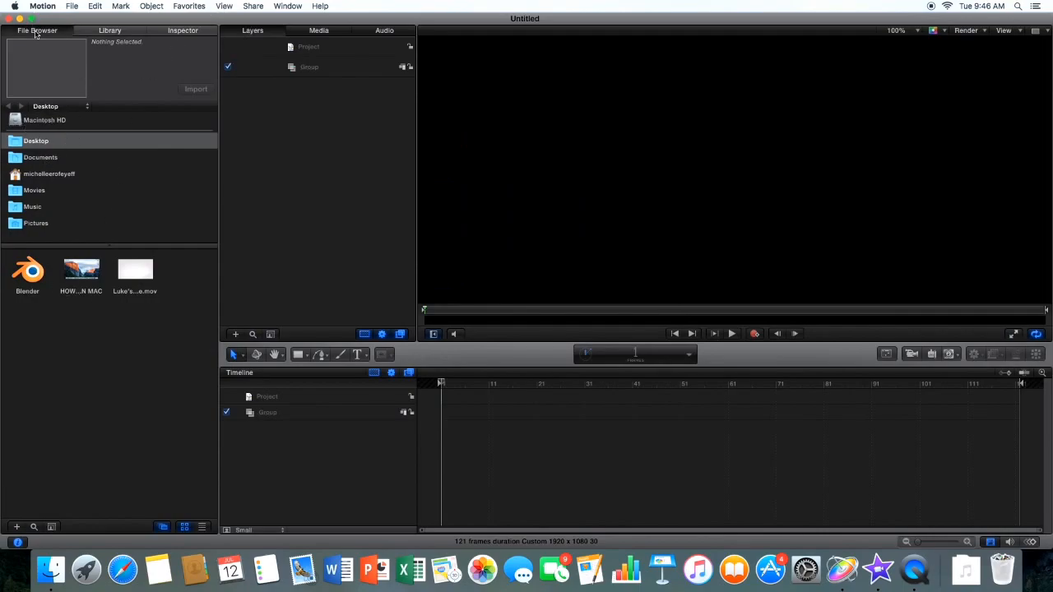
Browse the Library's filters, particle emitters and materials, the Inspector, then the Desktop folder.
left_click(182, 29)
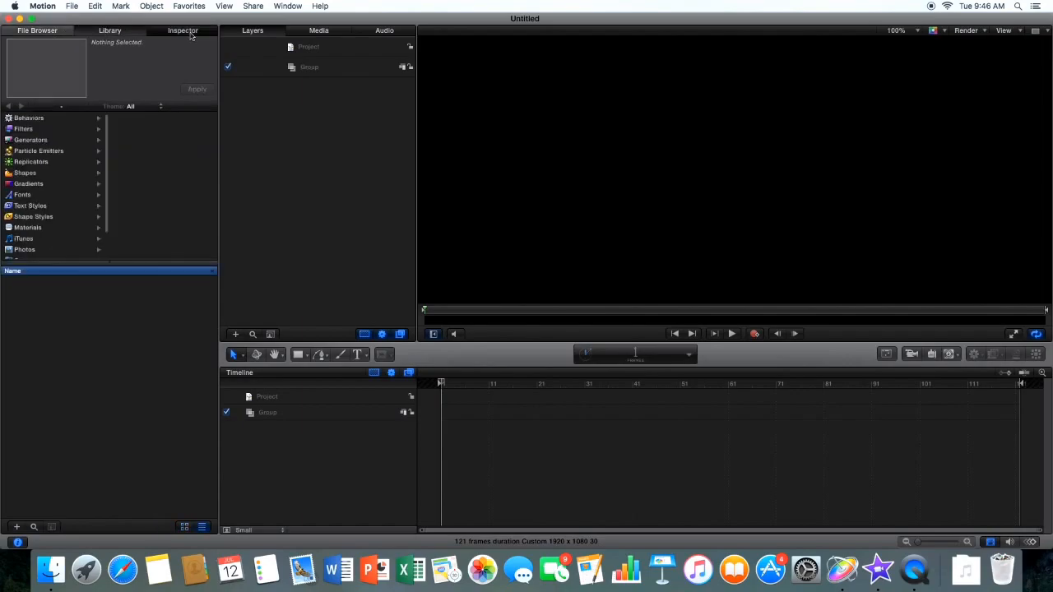
left_click(36, 30)
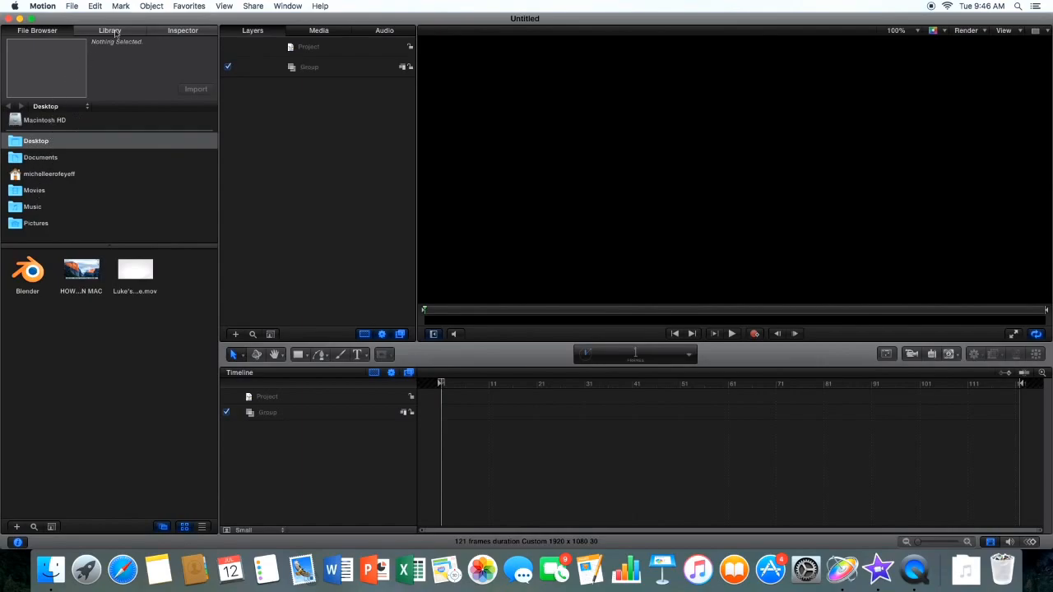
left_click(108, 30)
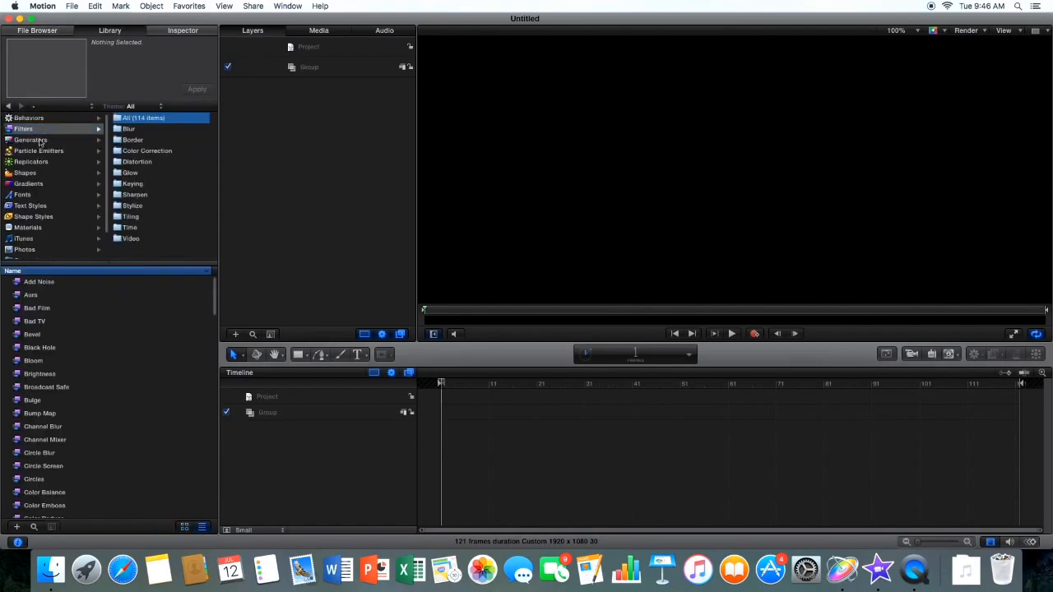
left_click(40, 151)
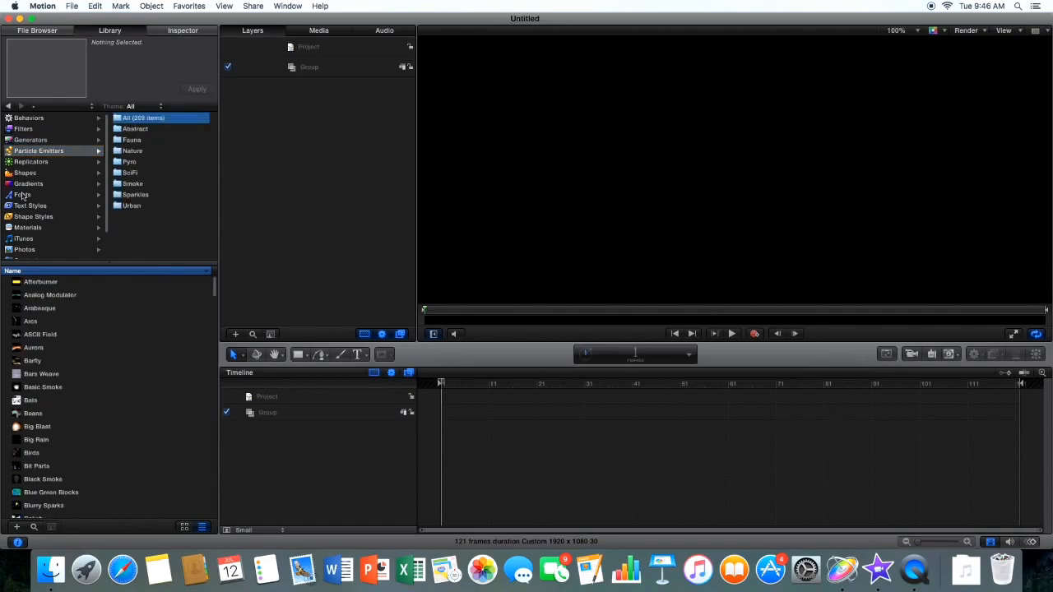
left_click(27, 227)
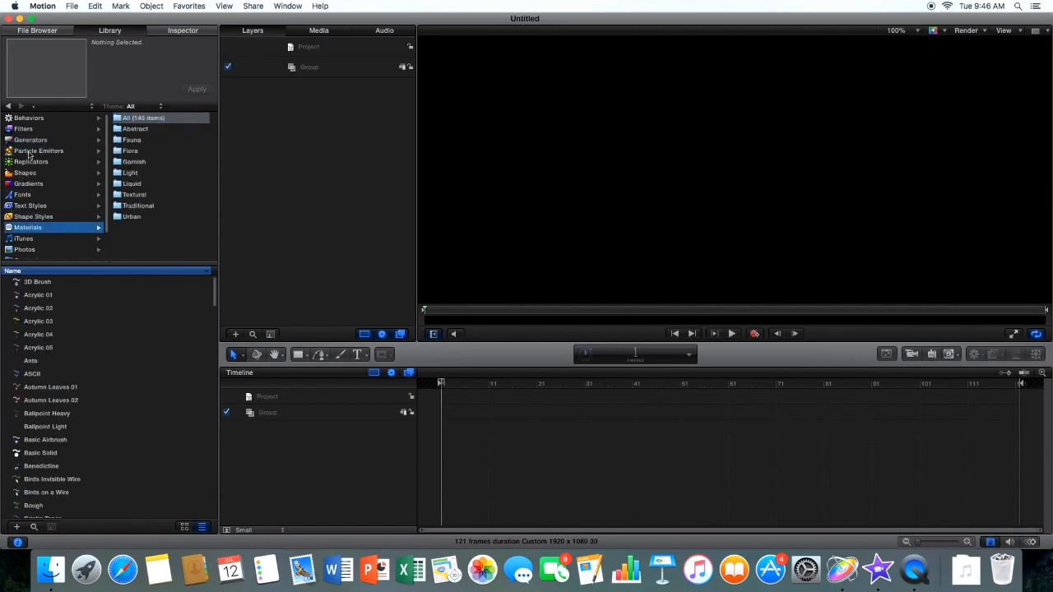
left_click(23, 128)
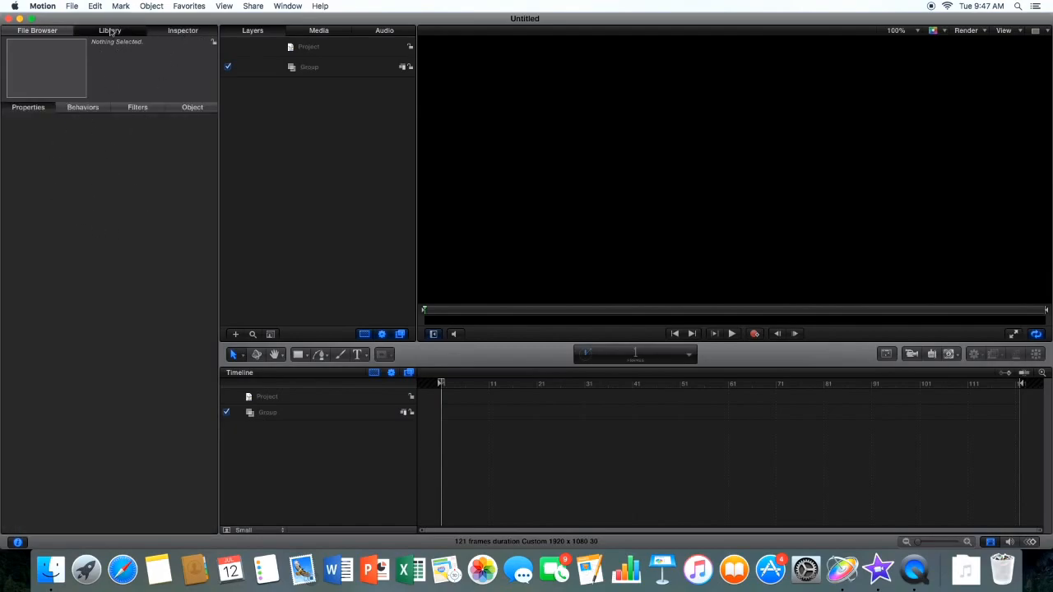
left_click(36, 29)
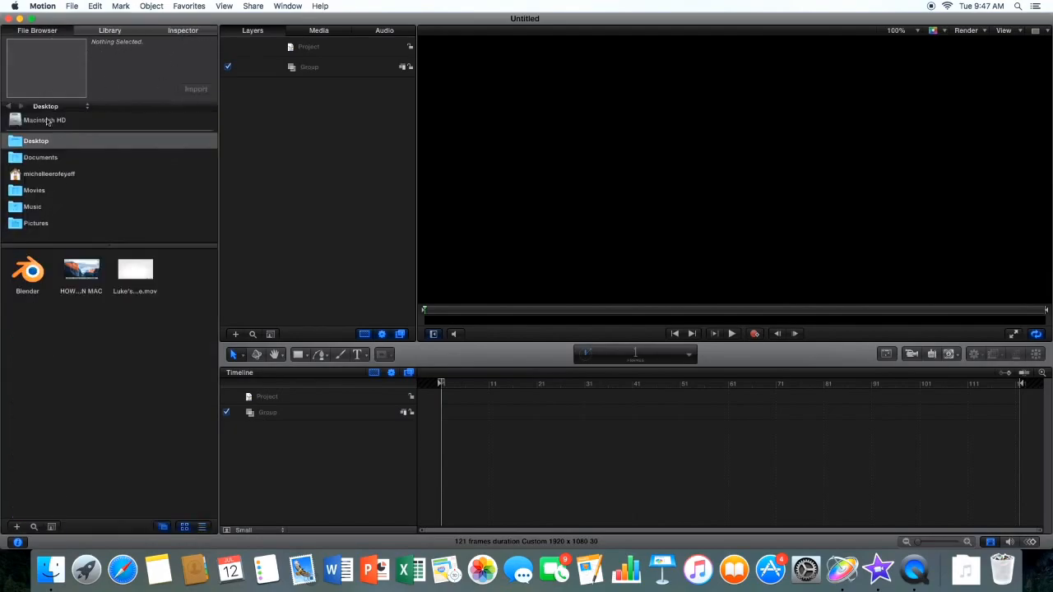
left_click(36, 141)
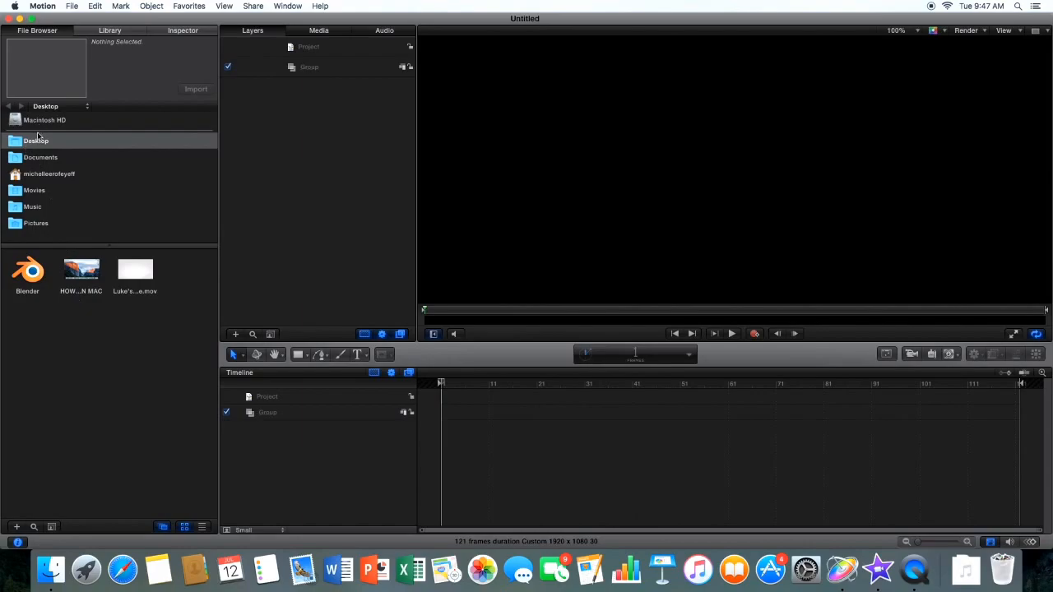
mouse_move(42, 161)
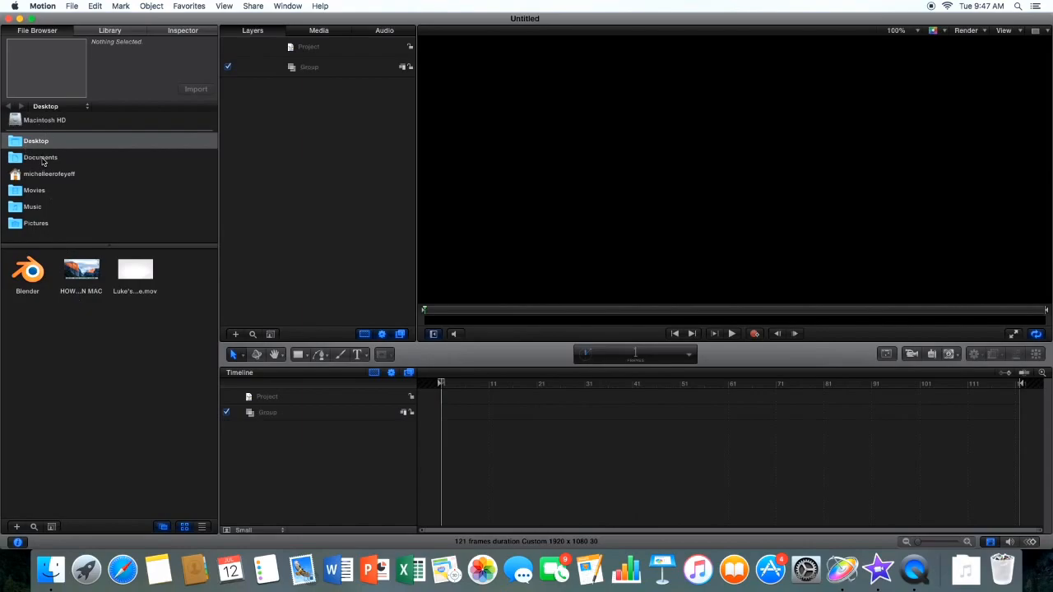
Import IMG_2438.mov from Documents > Jonah onto the canvas and deselect it.
left_click(40, 158)
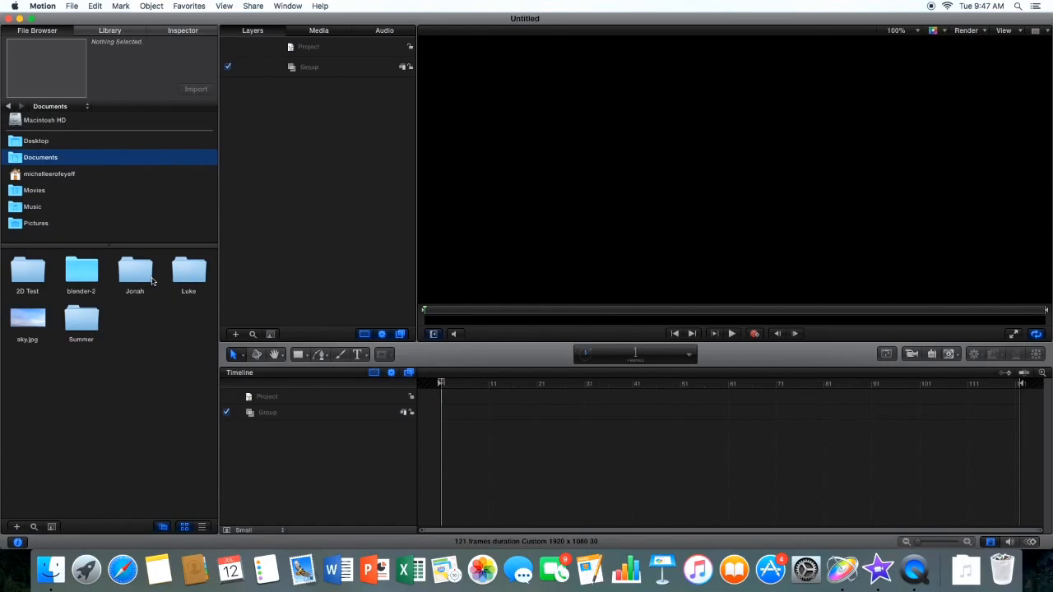
double_click(135, 271)
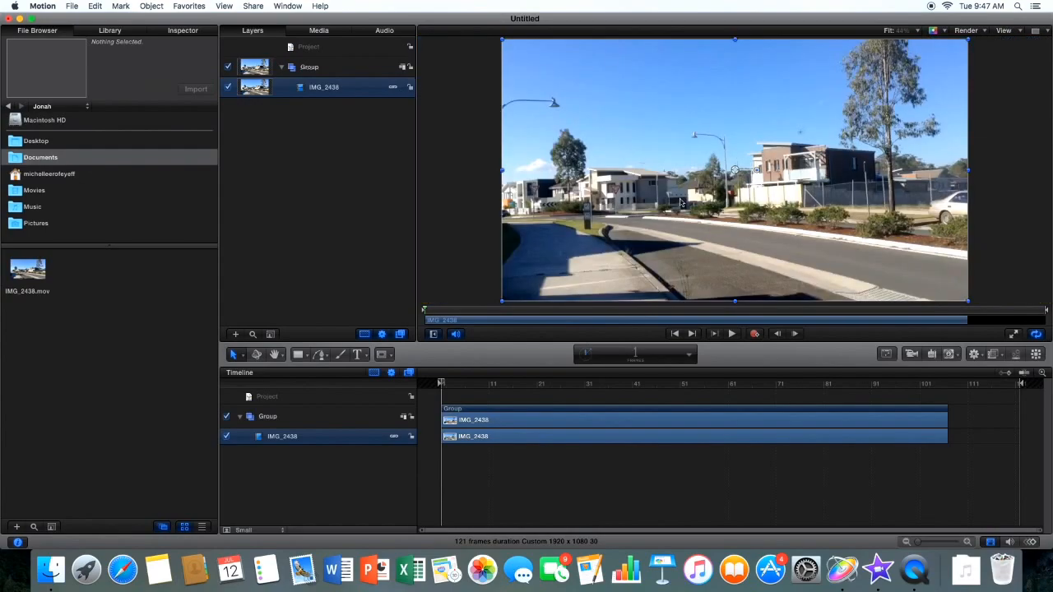
mouse_move(925, 115)
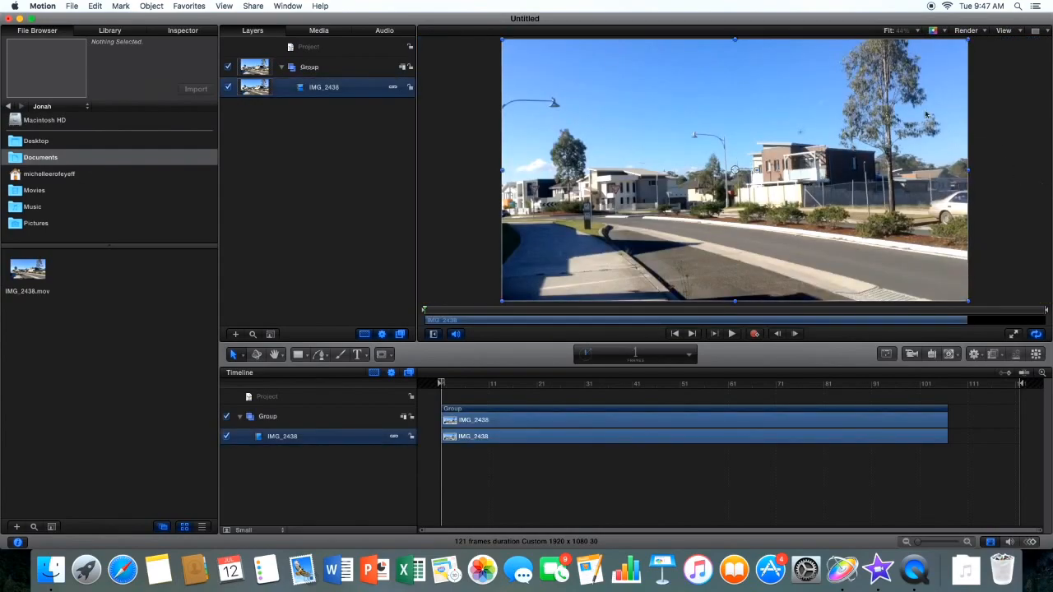
left_click_drag(967, 41, 934, 67)
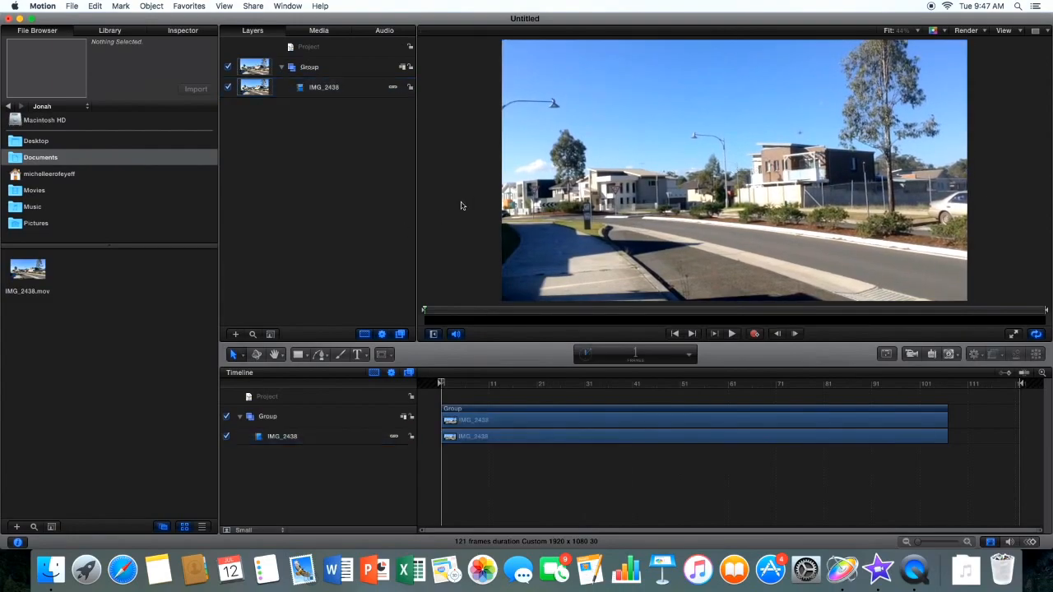
left_click(730, 332)
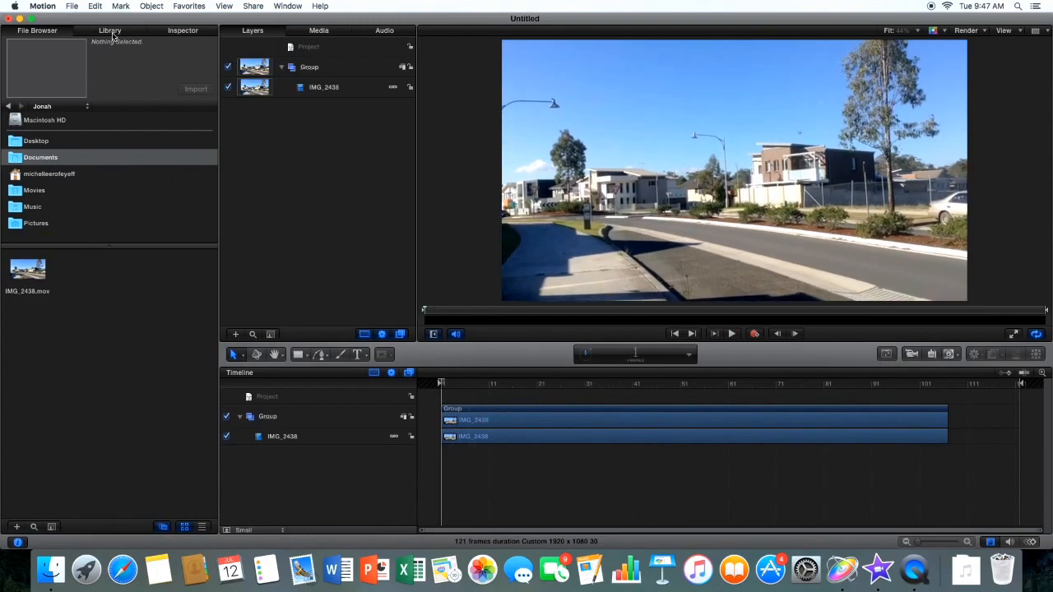
Search 'exp' in all Particle Emitters, compare Shrapnel Explosion, and settle on Explosion.
left_click(109, 29)
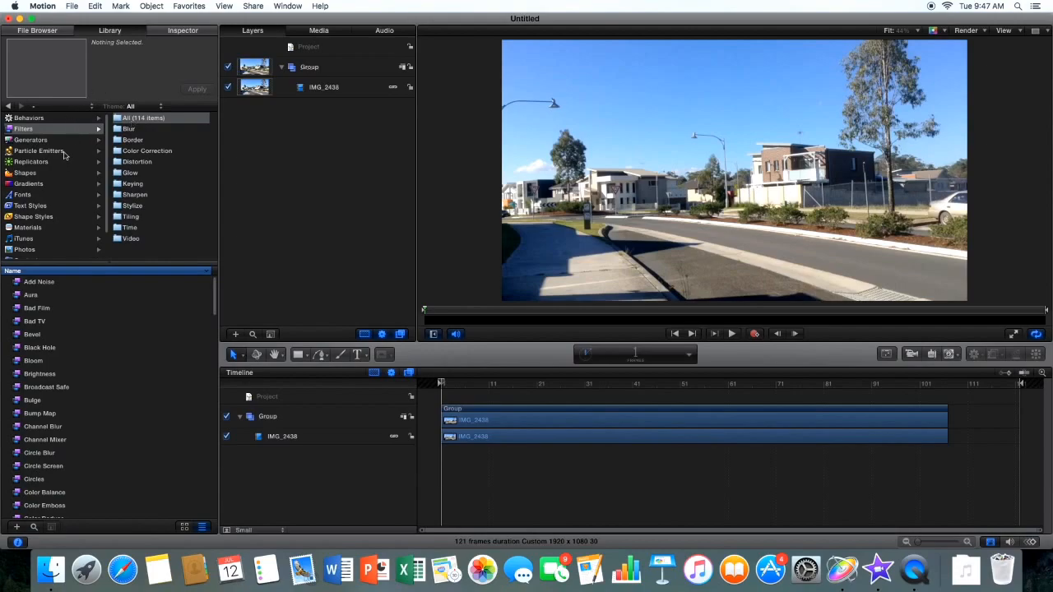
left_click(40, 151)
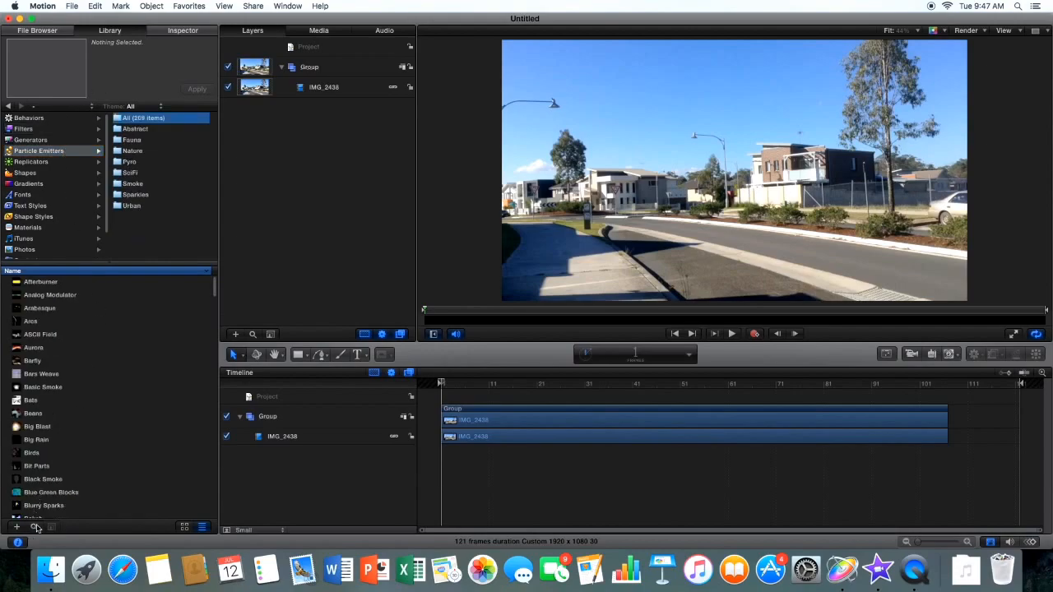
left_click(35, 526)
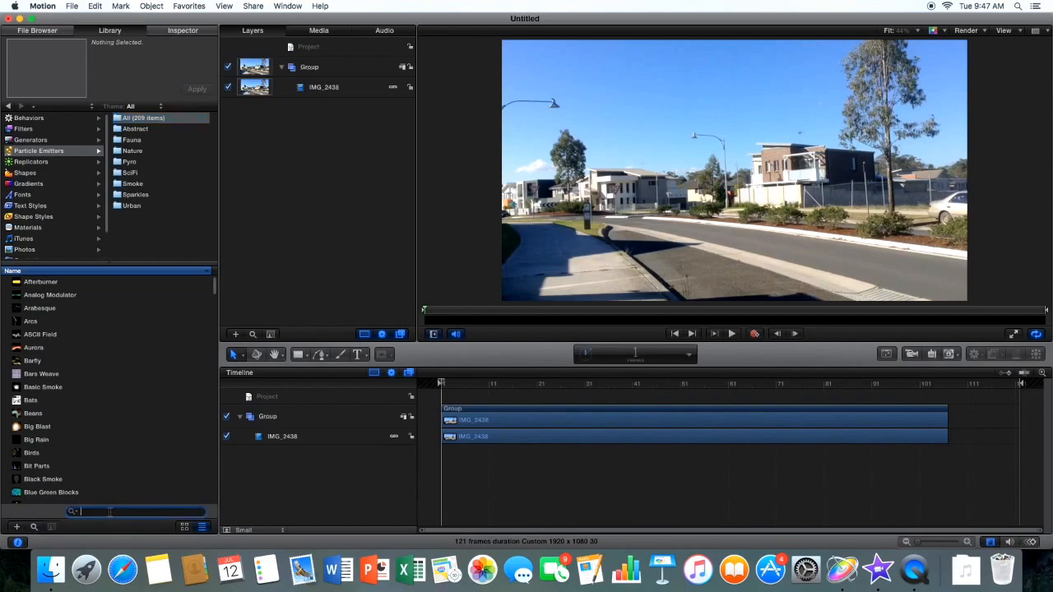
type("exp")
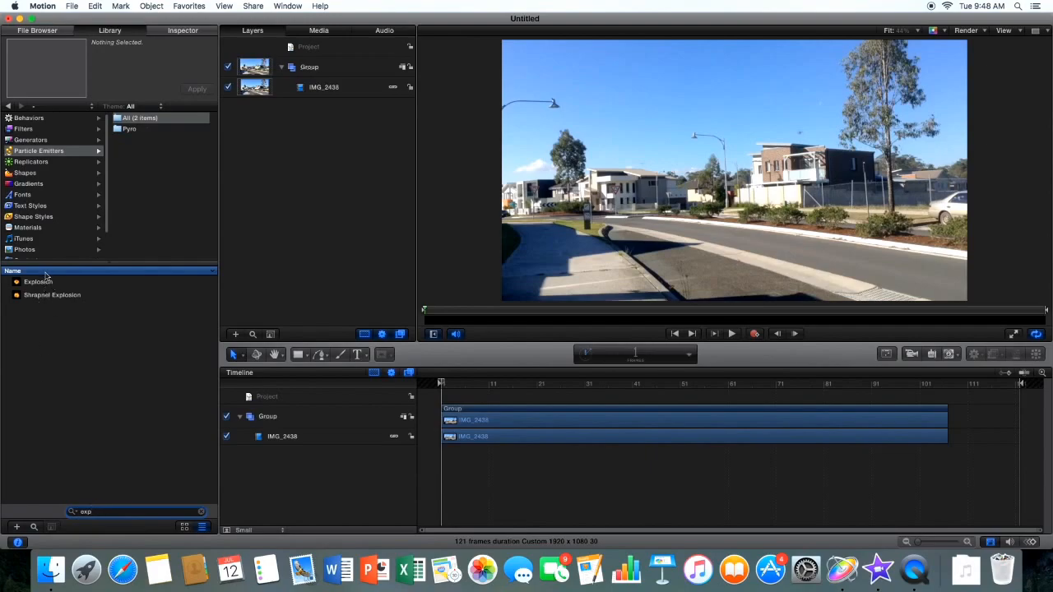
left_click(38, 281)
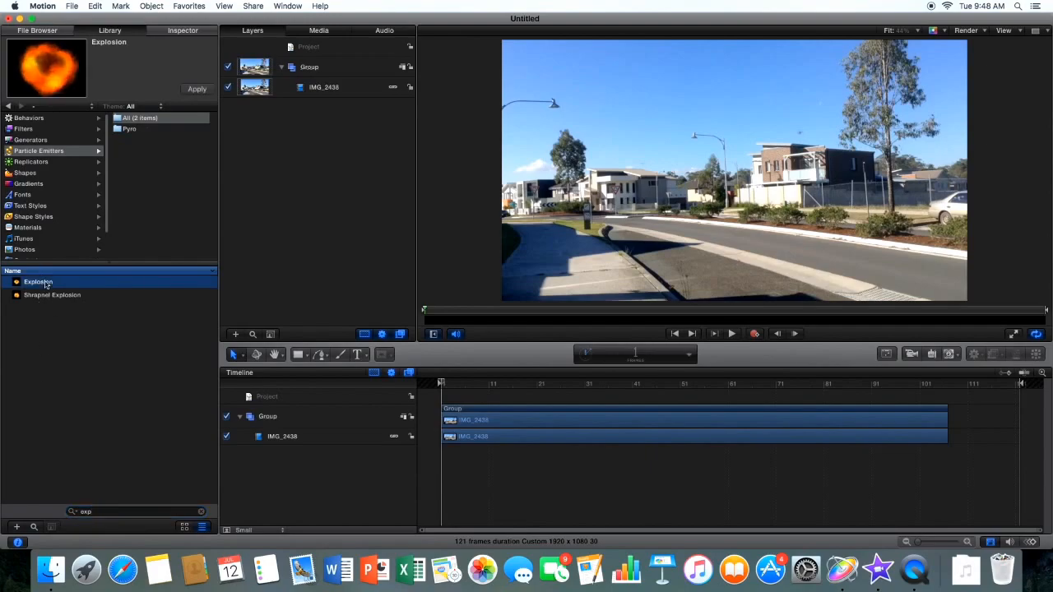
left_click(52, 294)
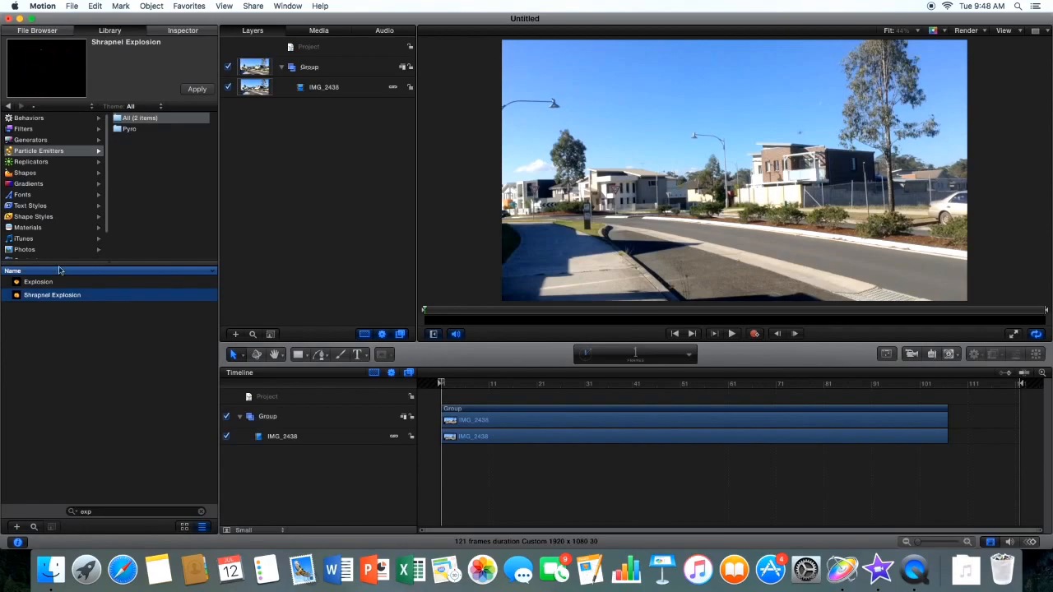
left_click(38, 282)
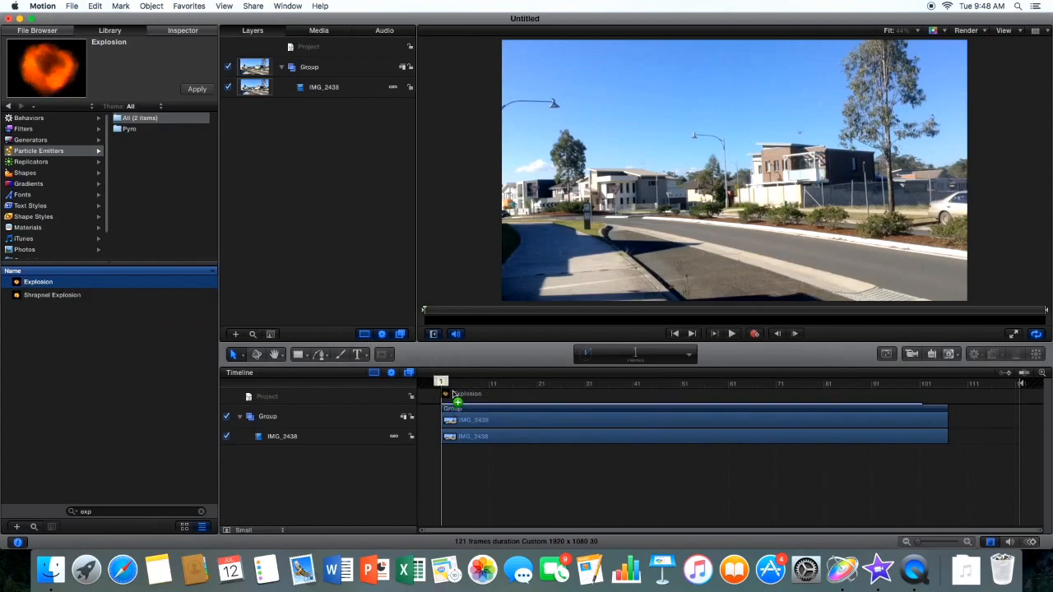
Add the Explosion emitter and place it beside the pole near the footpath, previewing playback.
left_click(198, 88)
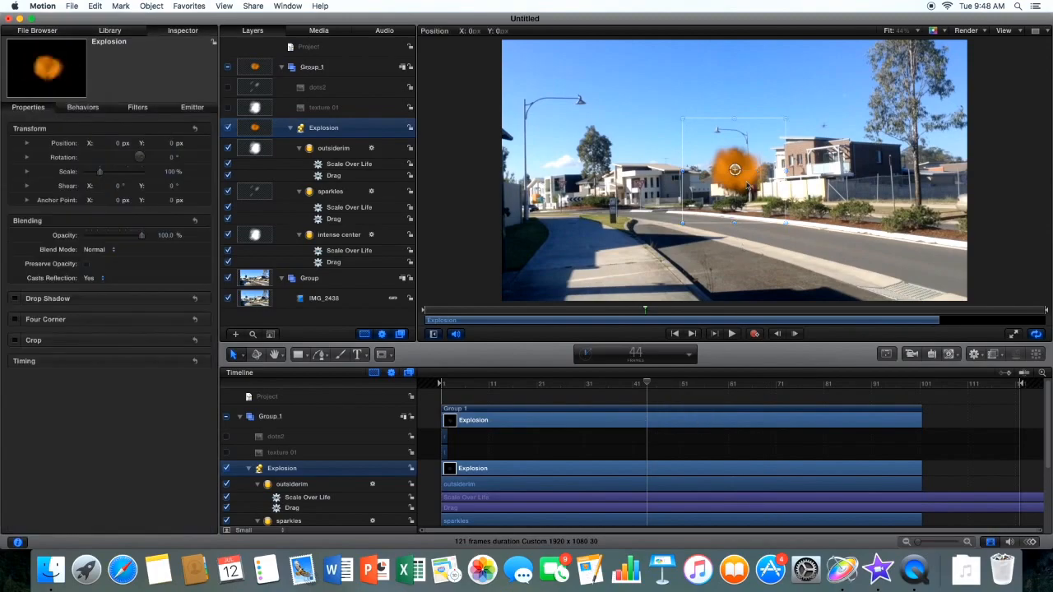
left_click_drag(733, 170, 648, 213)
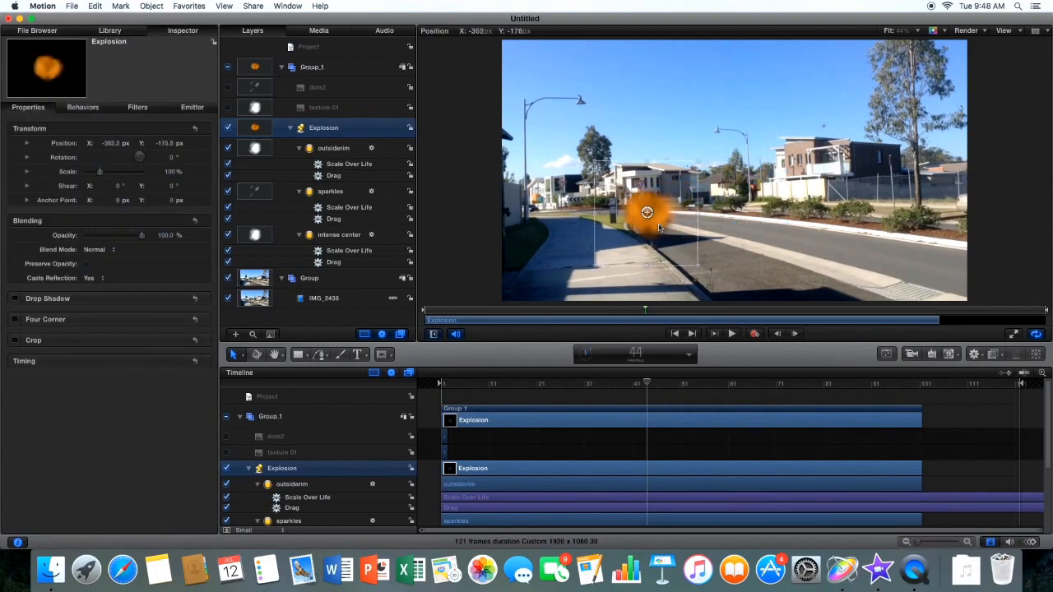
left_click(730, 332)
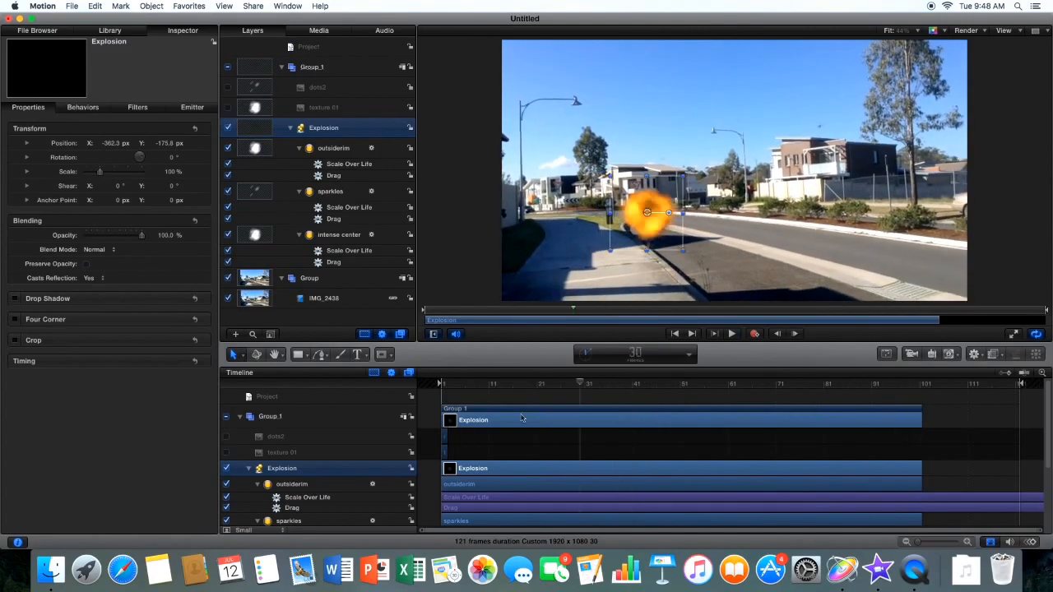
left_click(730, 332)
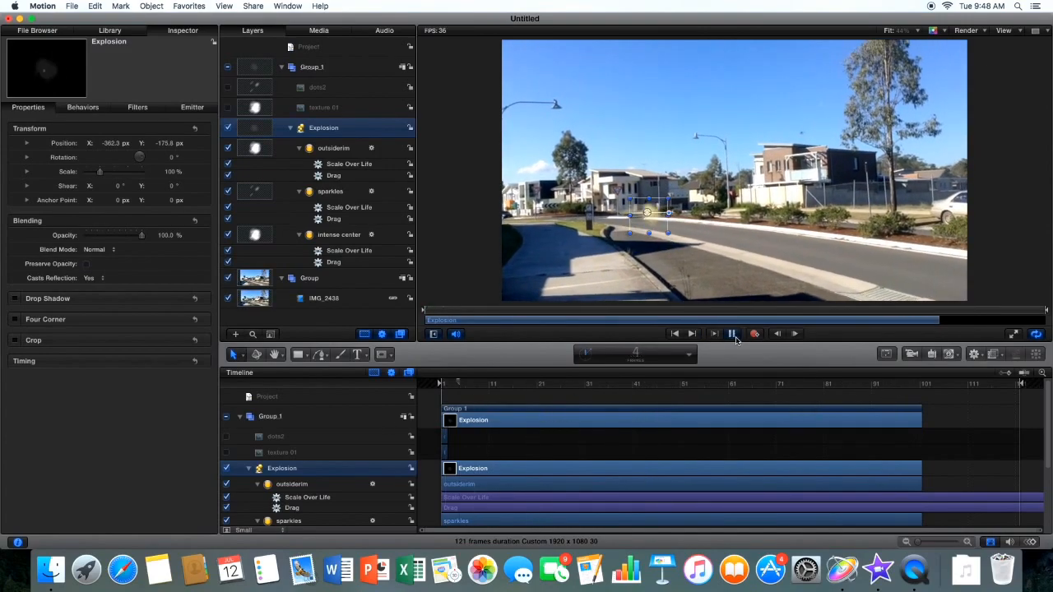
left_click(730, 332)
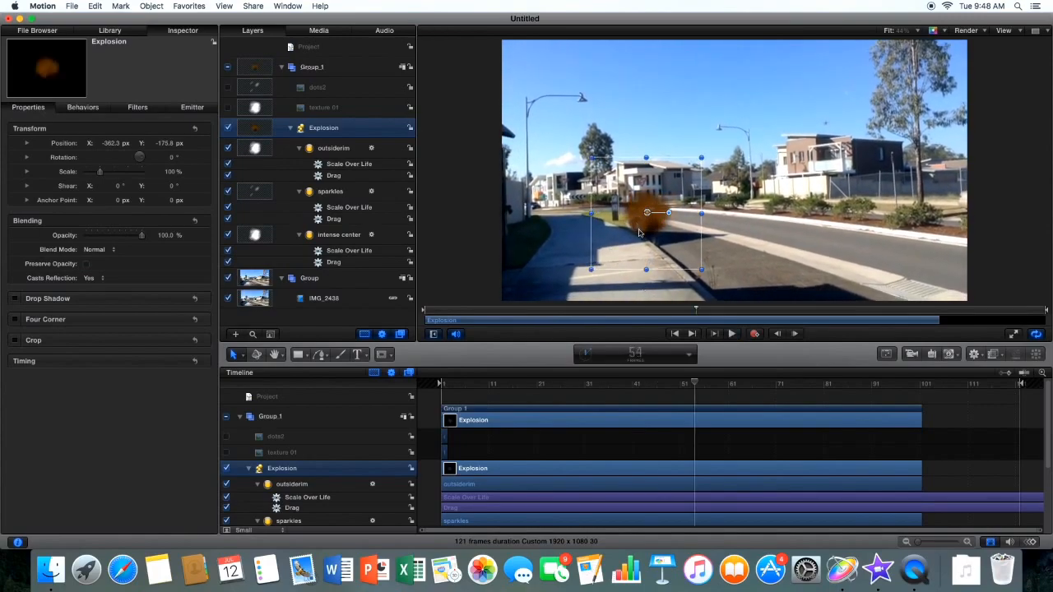
left_click_drag(667, 214, 638, 202)
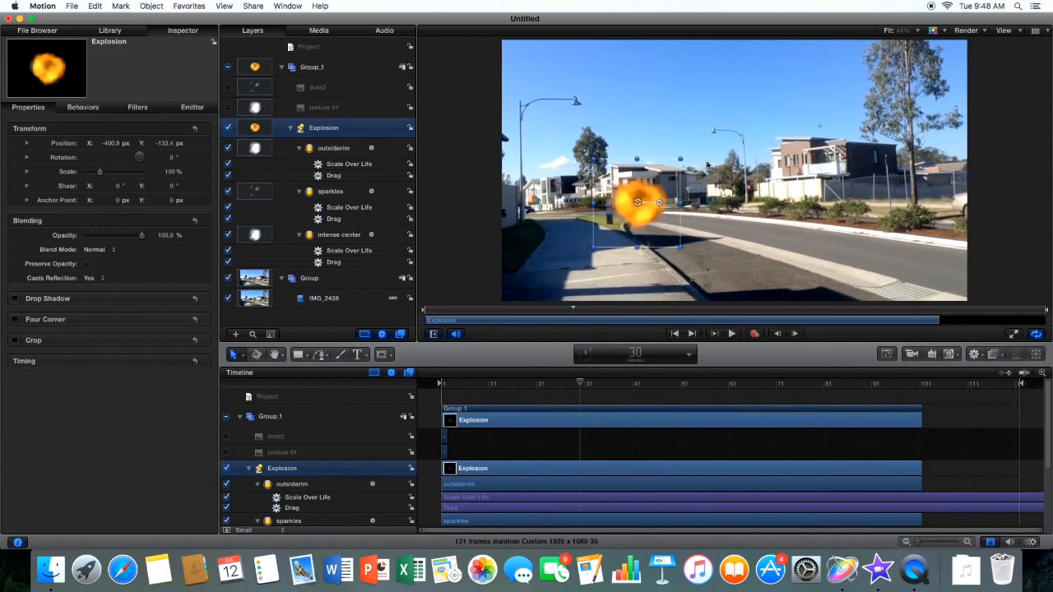
mouse_move(633, 217)
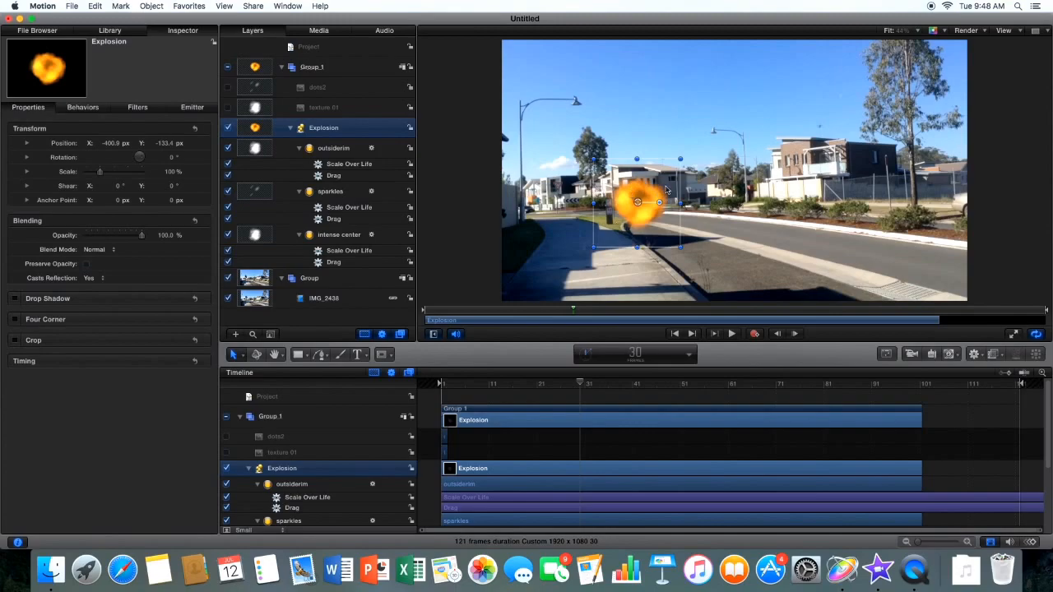
Scale the explosion to about 130%, fine-tune its position, and play it back from the start.
left_click_drag(681, 158, 697, 142)
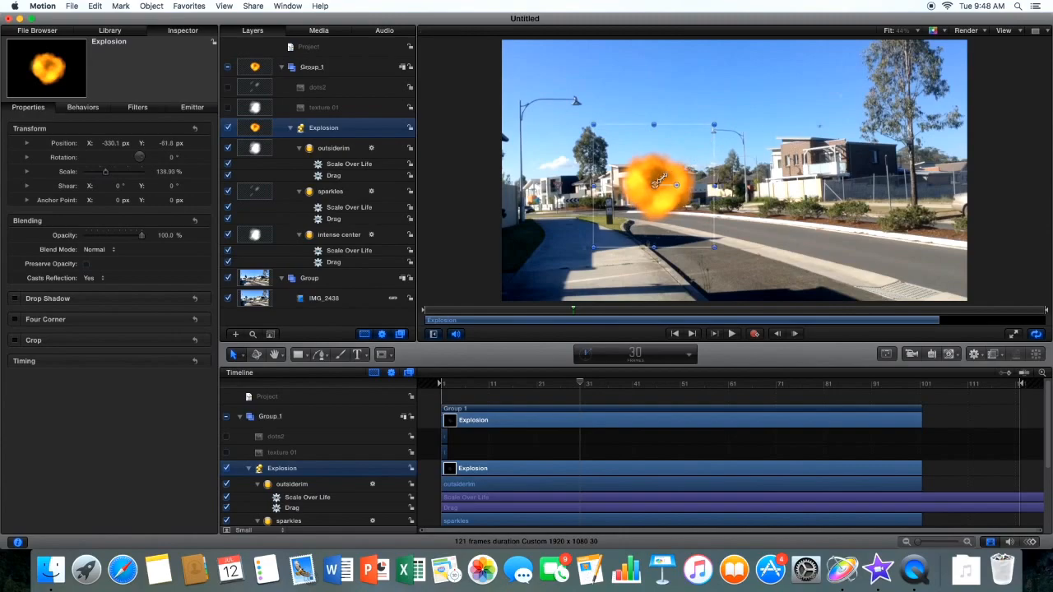
left_click_drag(654, 184, 638, 207)
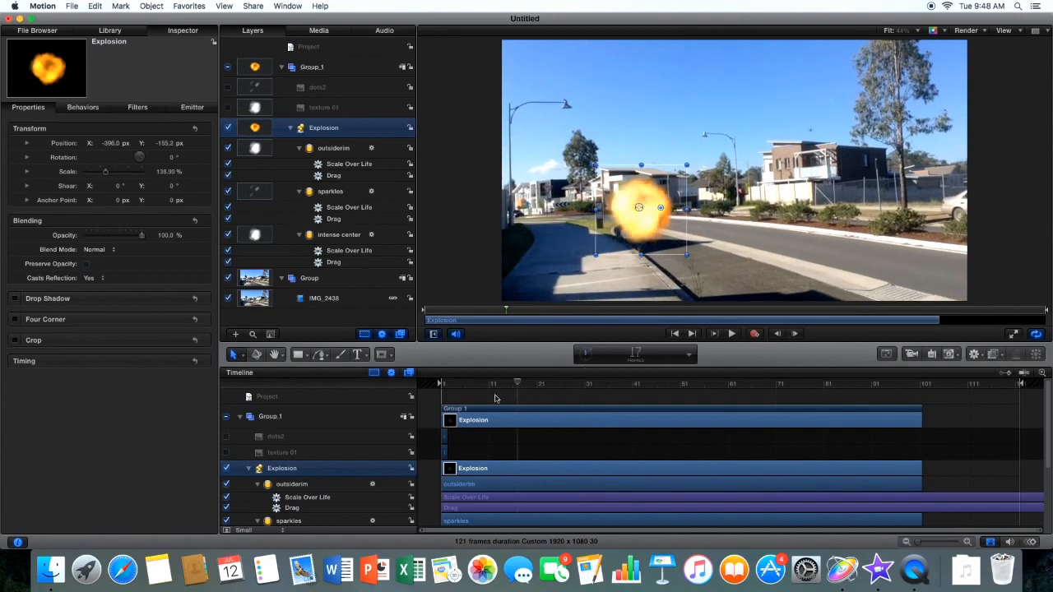
left_click(731, 332)
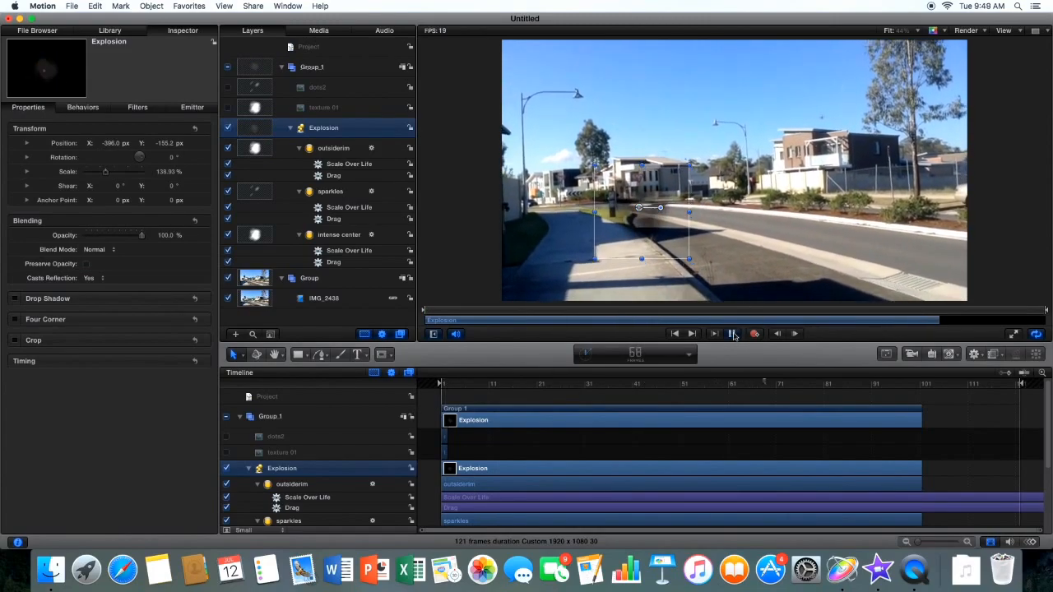
left_click(731, 333)
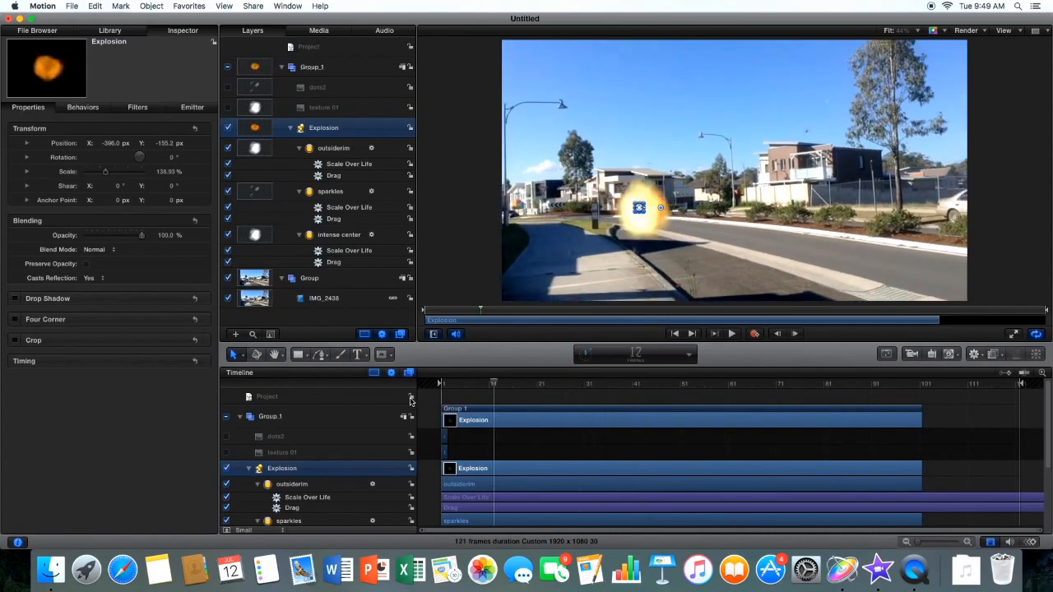
left_click(731, 332)
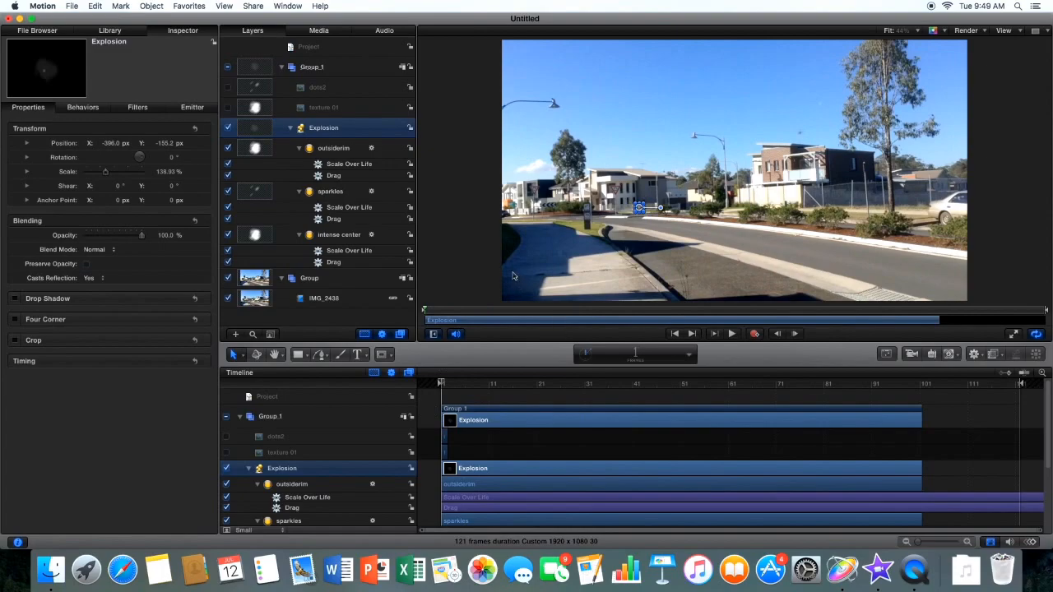
mouse_move(194, 99)
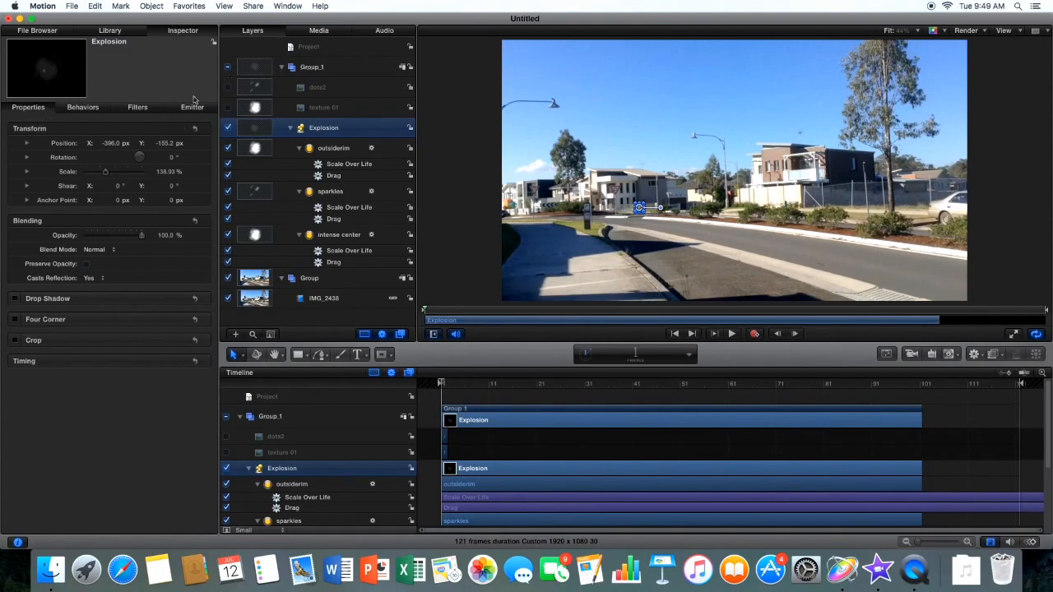
mouse_move(220, 10)
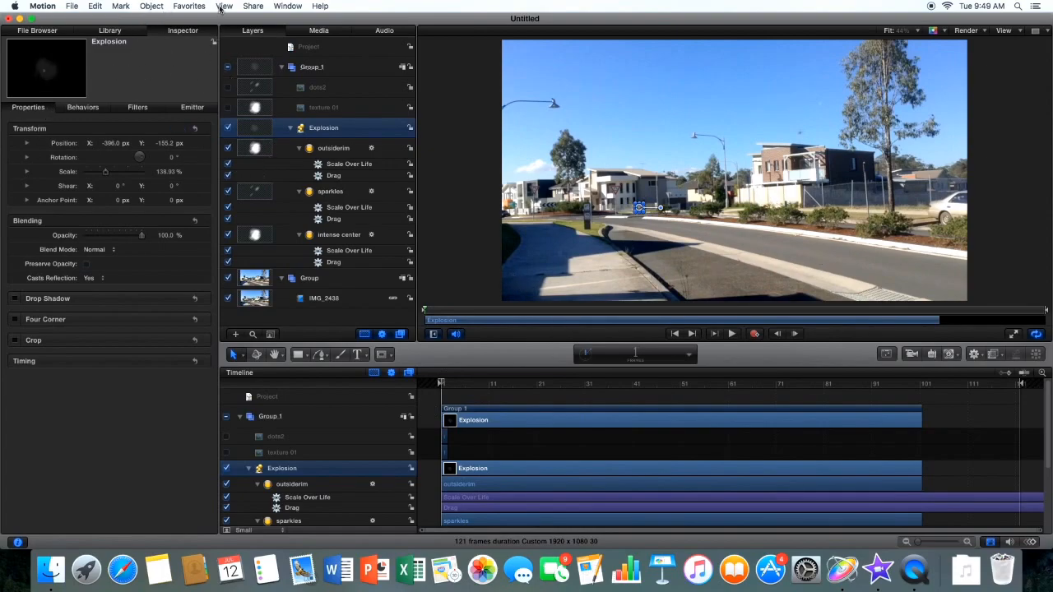
Start a Share > Export Movie with the default QuickTime settings.
left_click(253, 7)
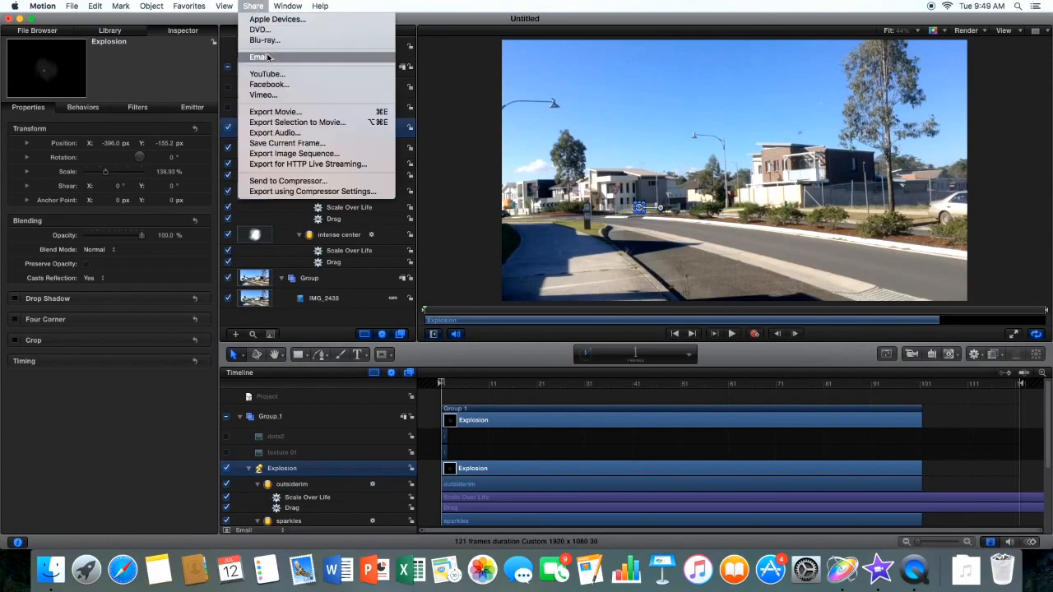
left_click(253, 7)
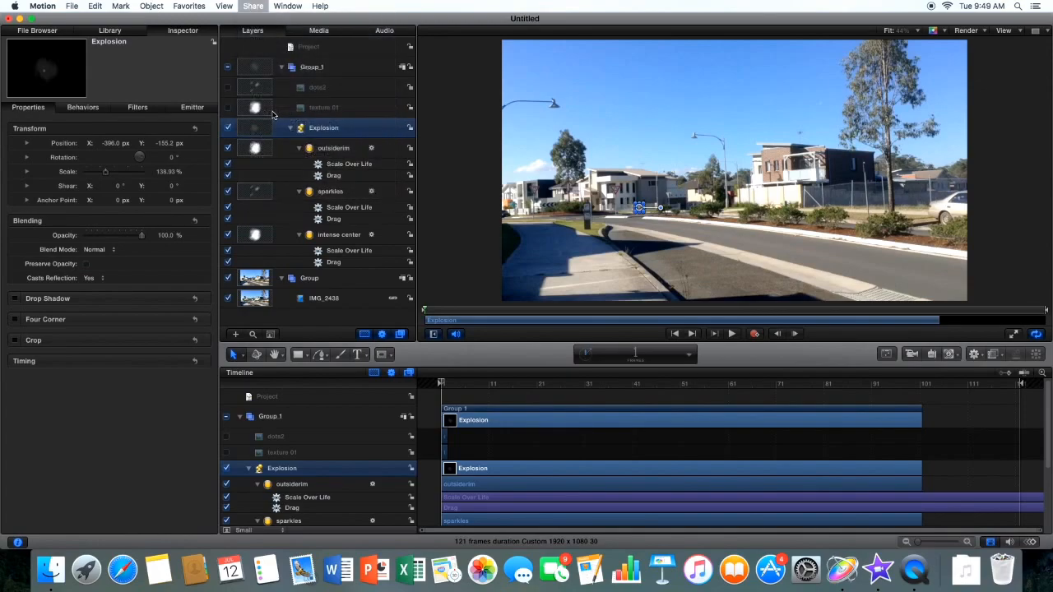
left_click(253, 7)
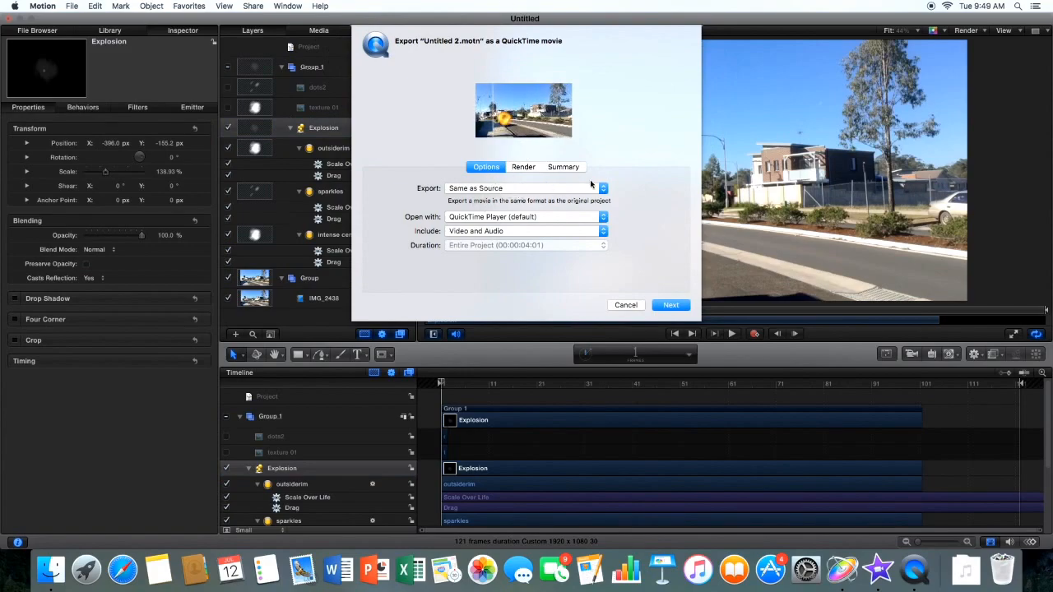
mouse_move(566, 212)
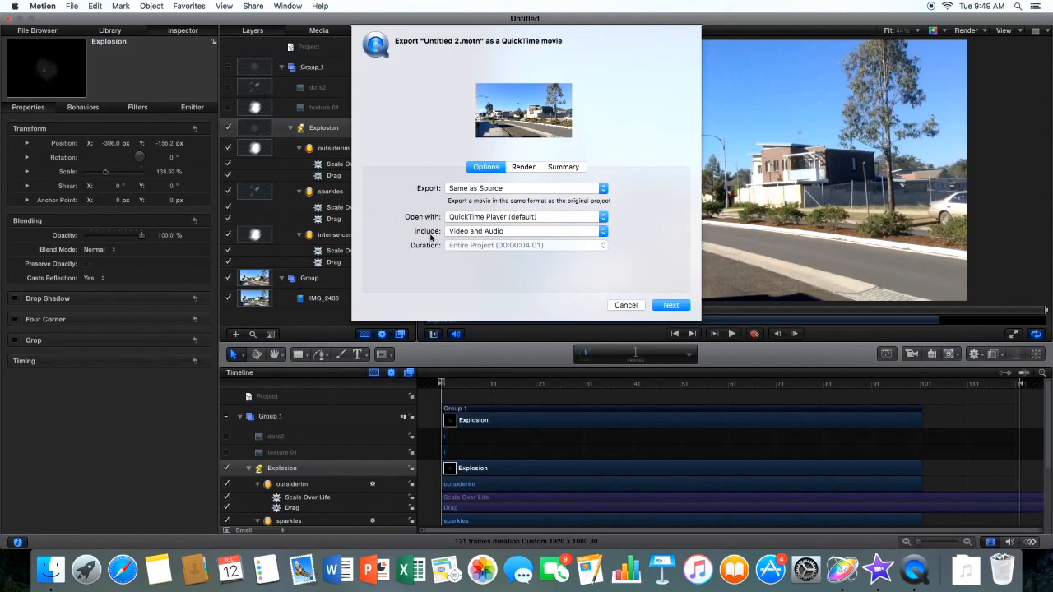
mouse_move(535, 250)
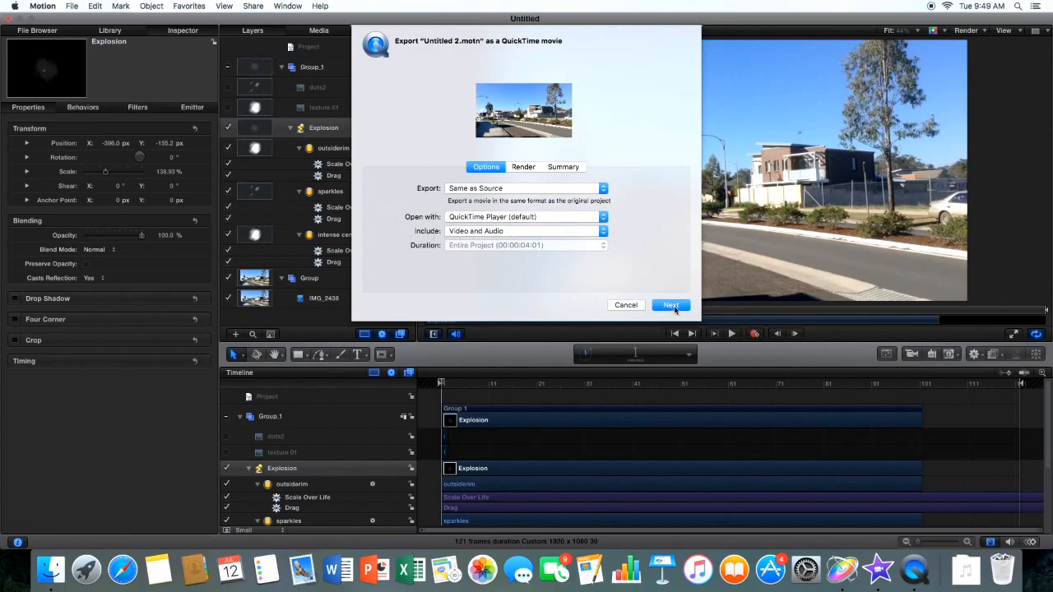
left_click(671, 304)
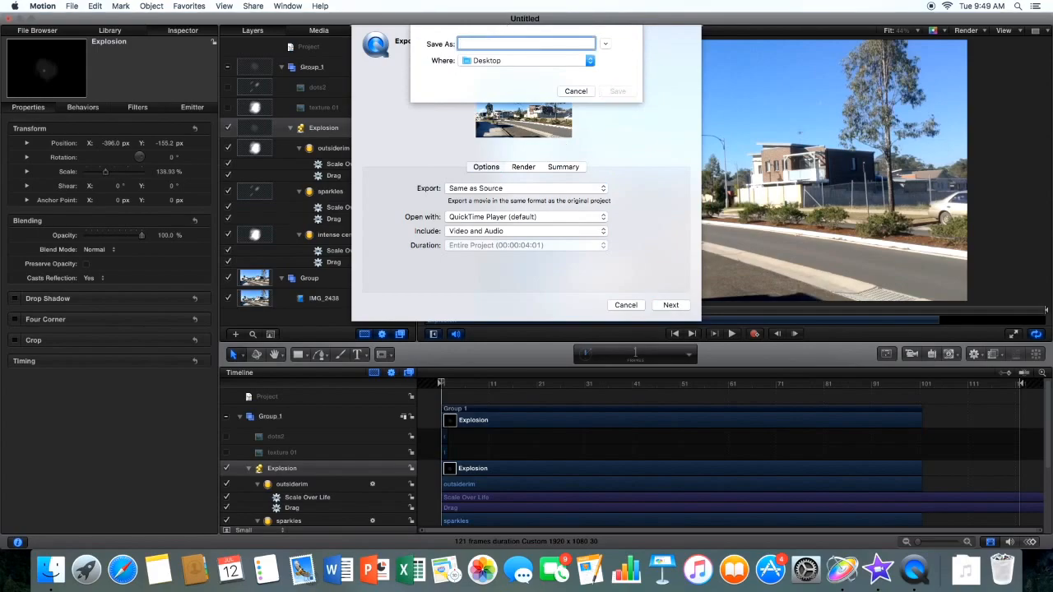
Name the export 'Explosion cool' and save it to a recently used folder.
type("Explosion")
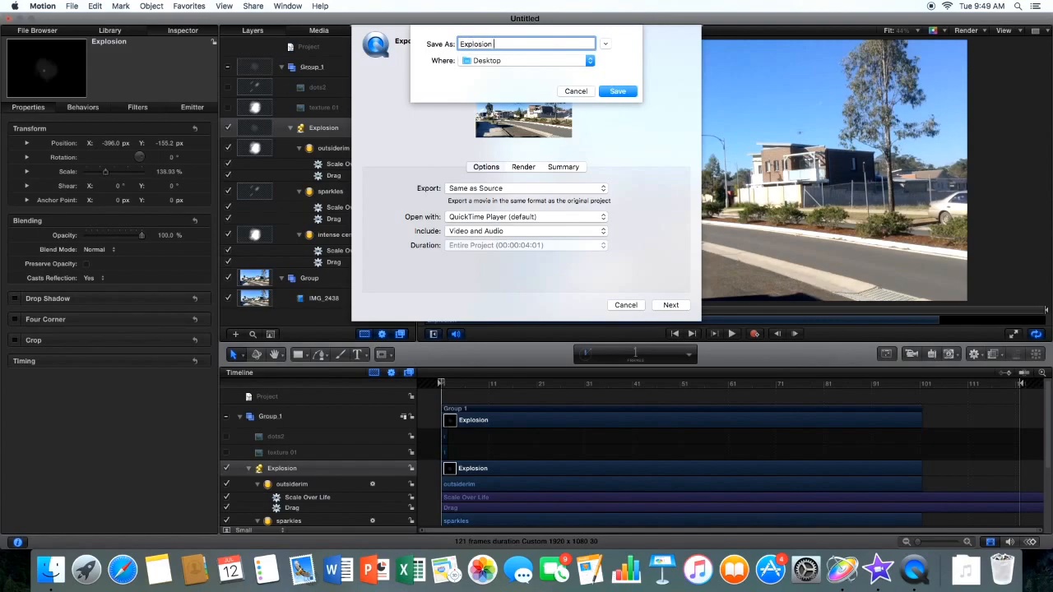
type("cool")
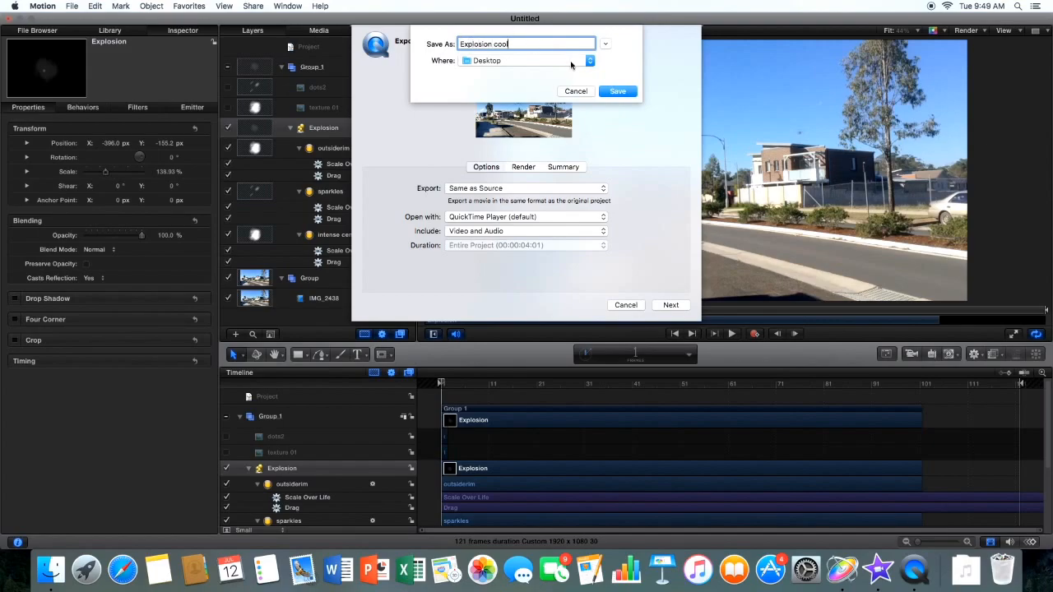
left_click(589, 60)
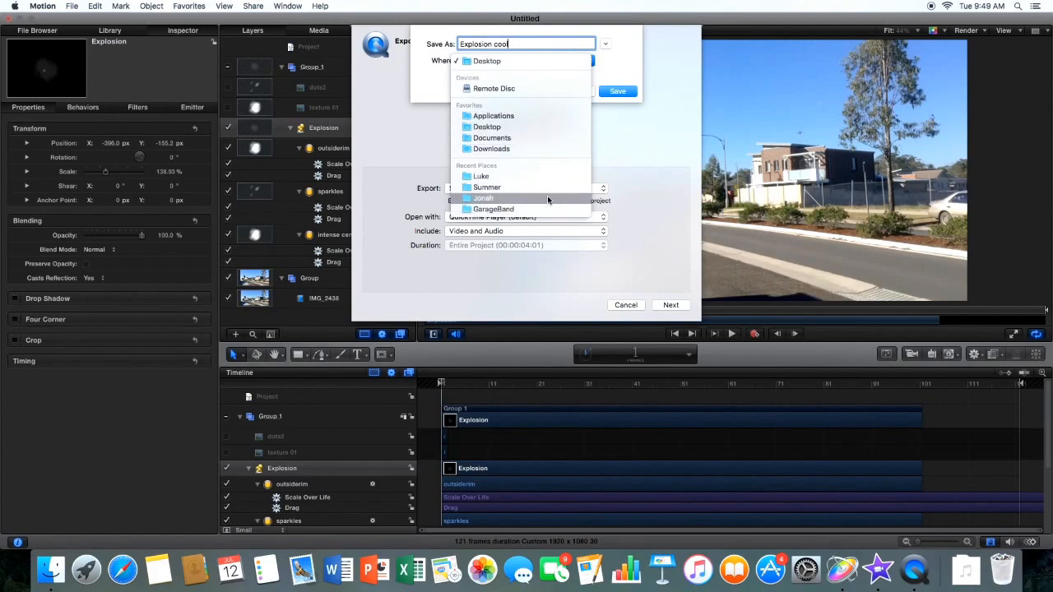
left_click(617, 90)
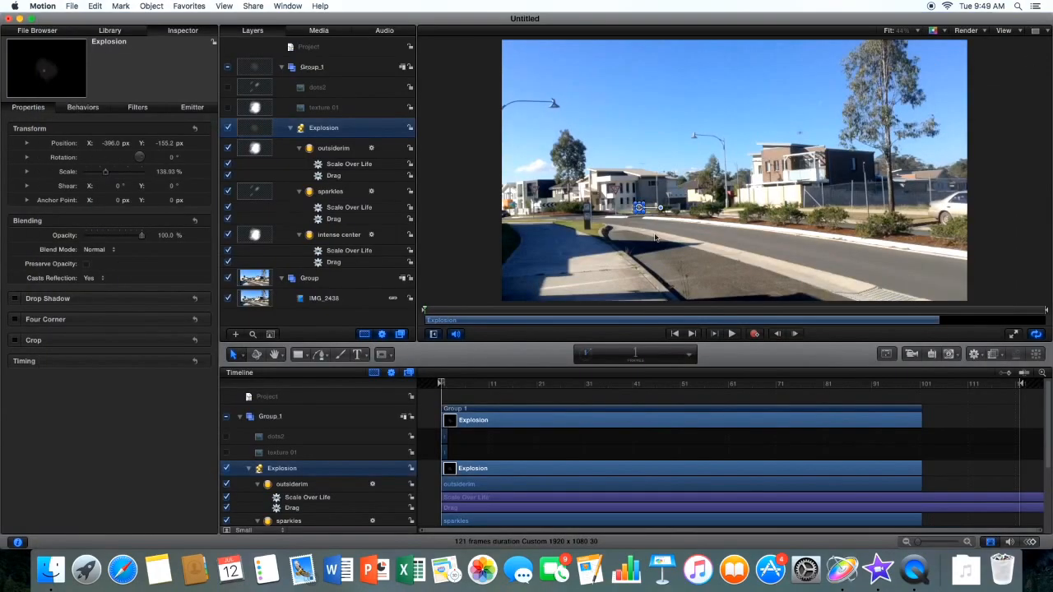
At frame 19, move the Explosion along the roadside until it sits over the pole.
left_click(730, 333)
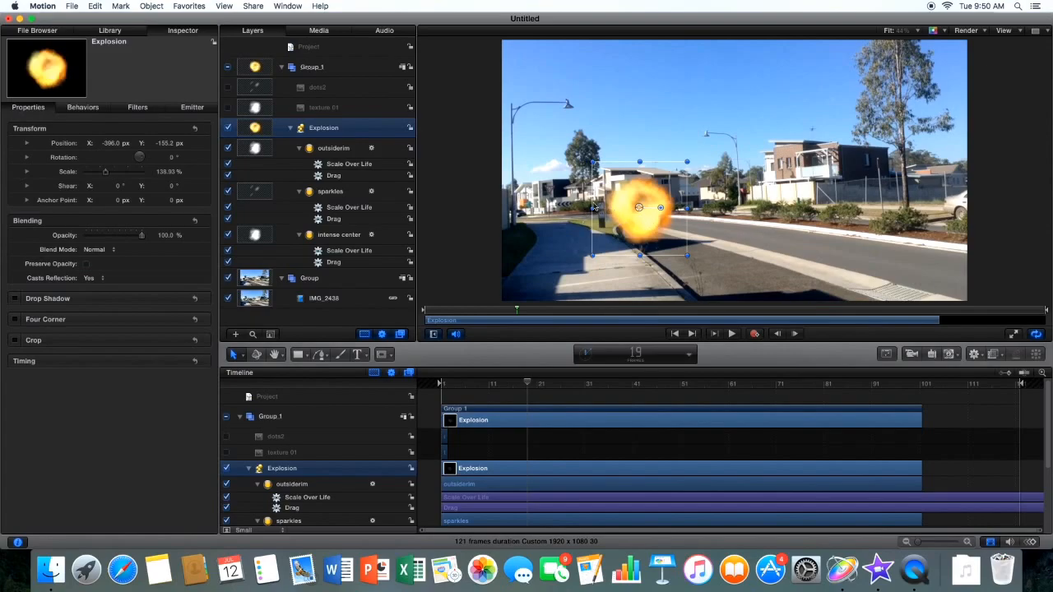
left_click_drag(640, 207, 621, 204)
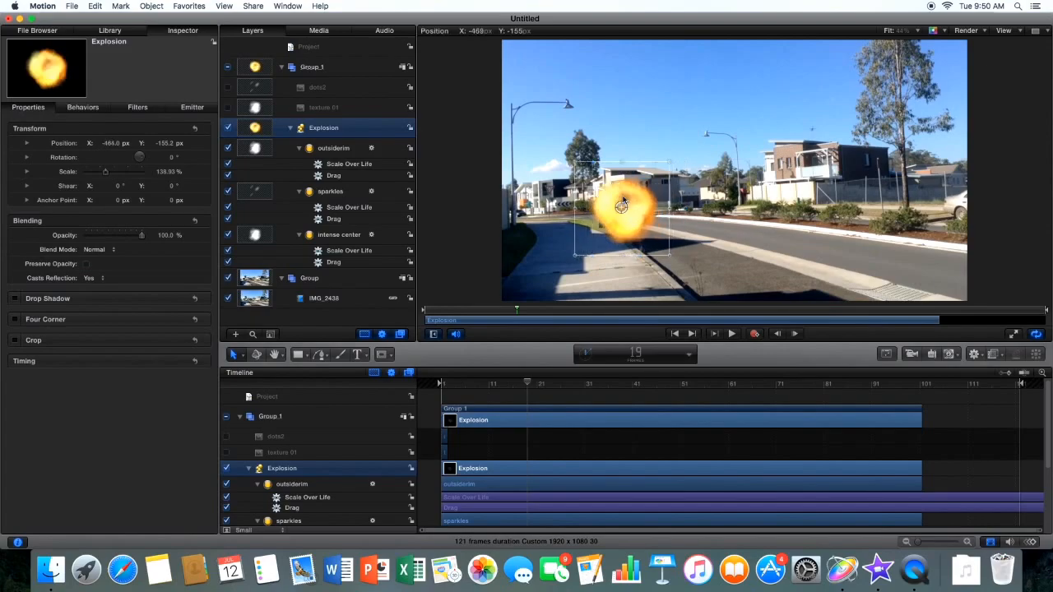
left_click_drag(622, 207, 645, 194)
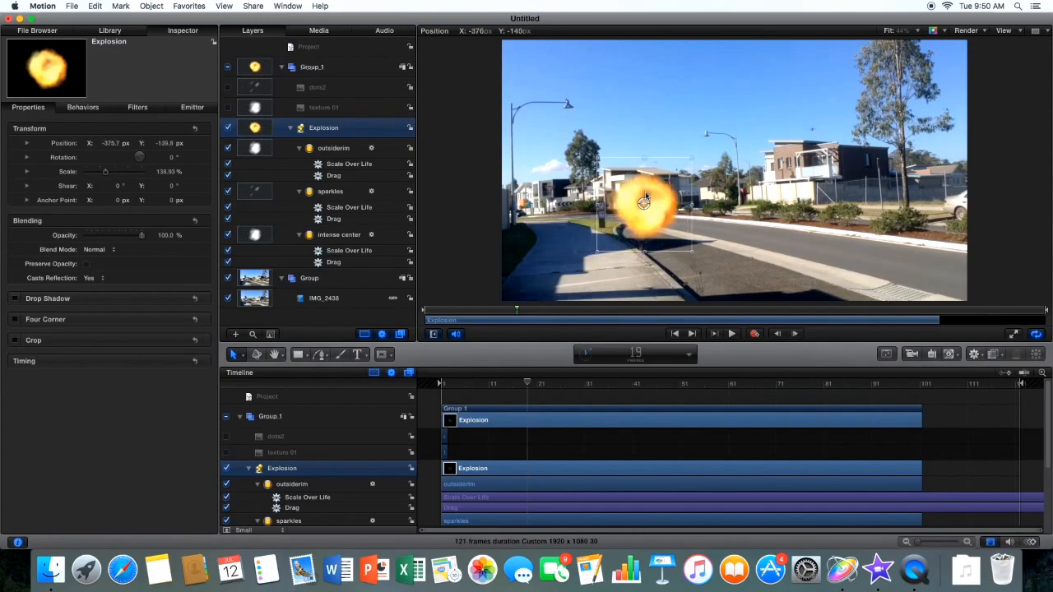
left_click_drag(645, 201, 610, 204)
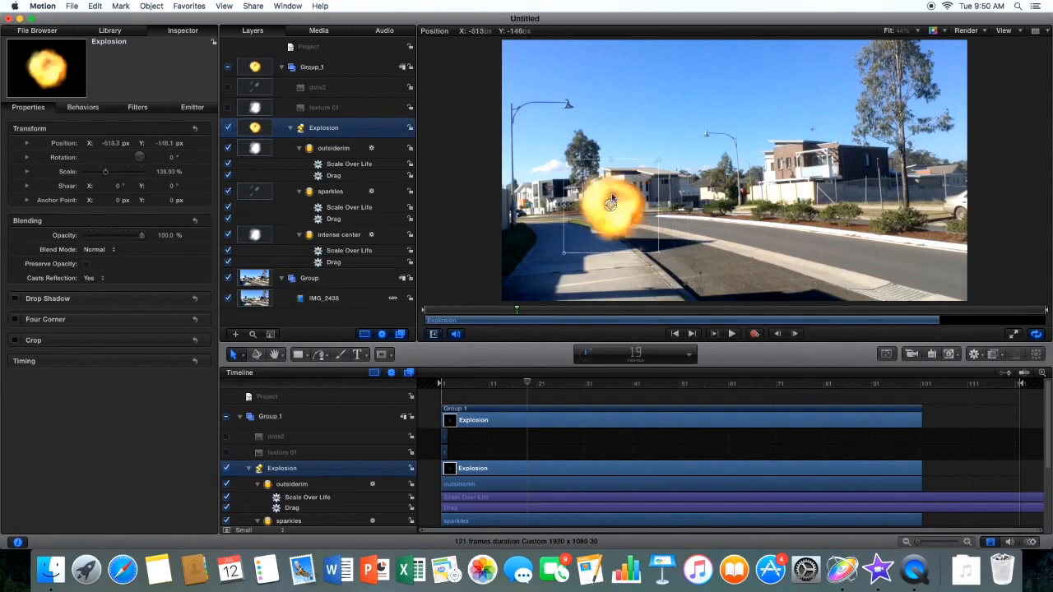
left_click(610, 204)
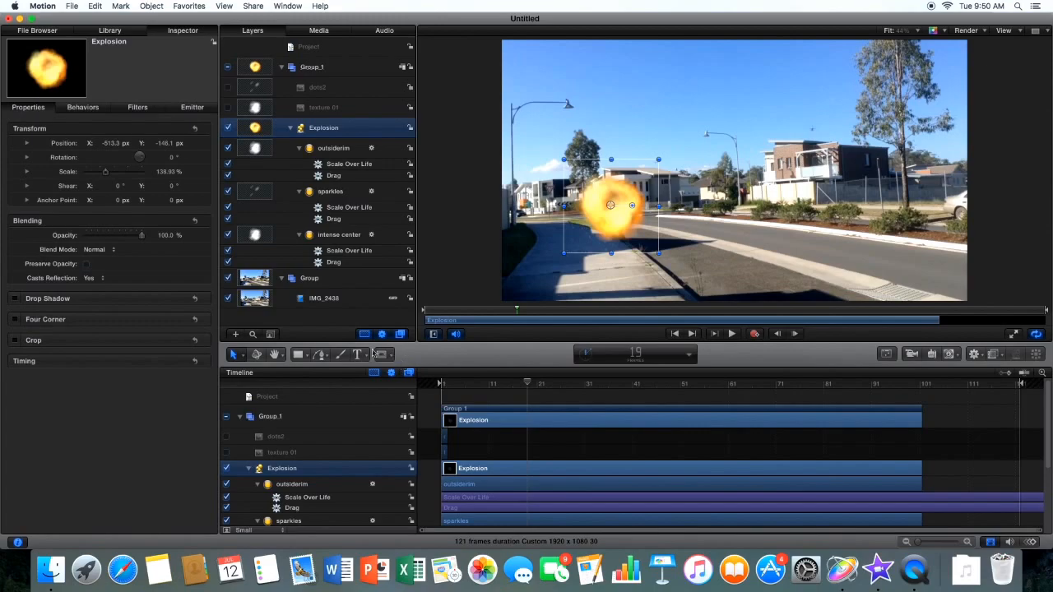
Choose Bezier Mask from the mask tools to draw around the pole.
left_click(382, 354)
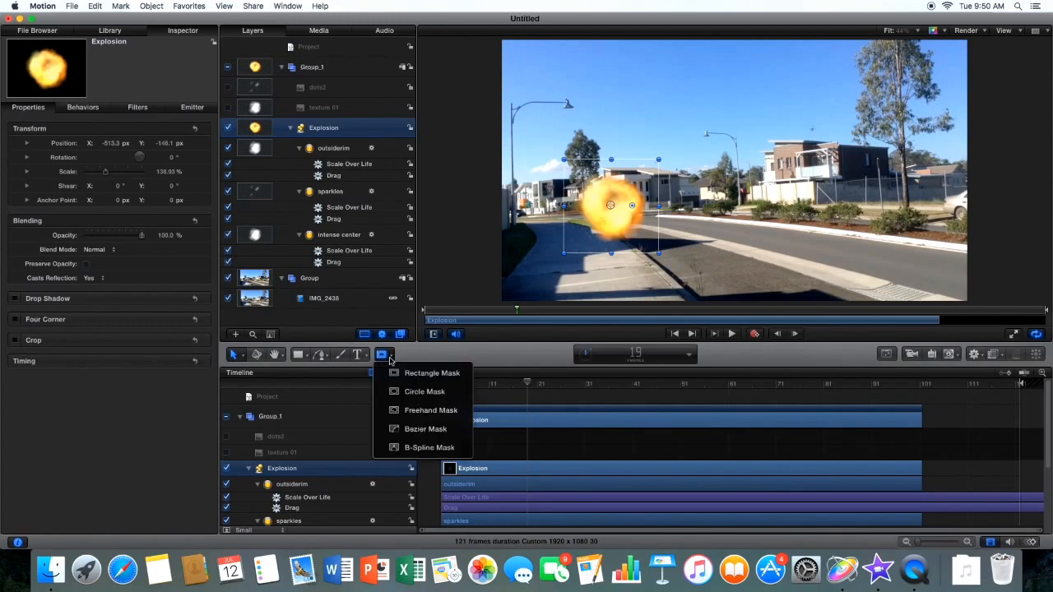
mouse_move(424, 428)
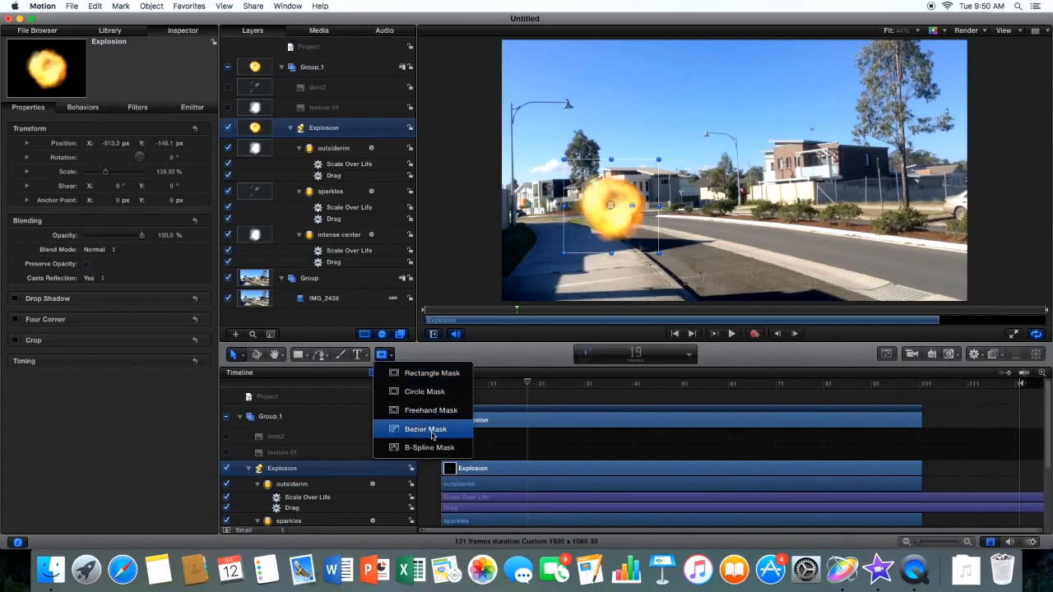
left_click(424, 427)
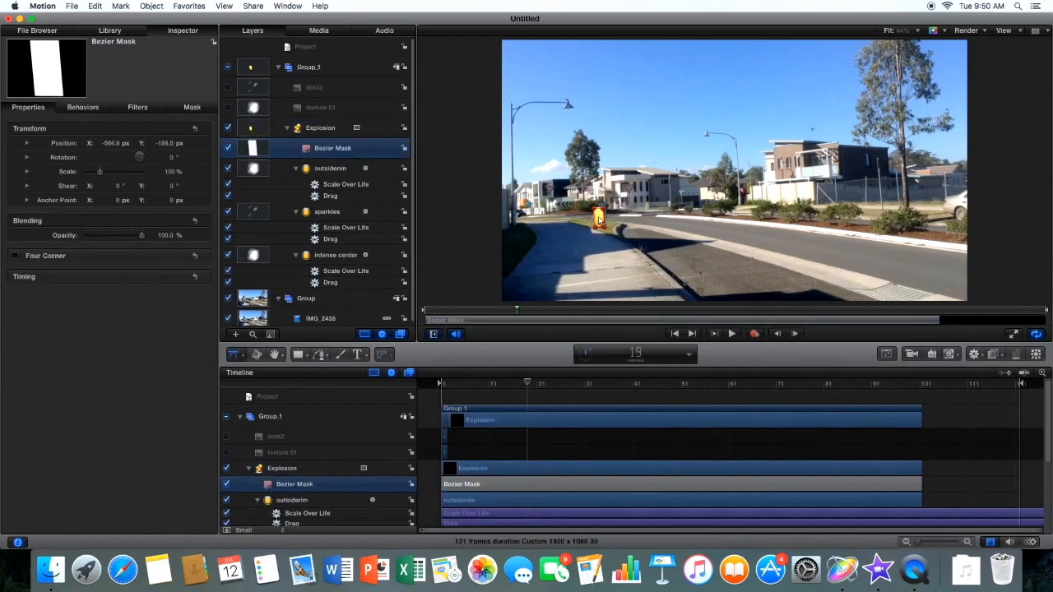
Set the Bezier mask's blend mode to Subtract so the burst shows behind the pole.
right_click(602, 221)
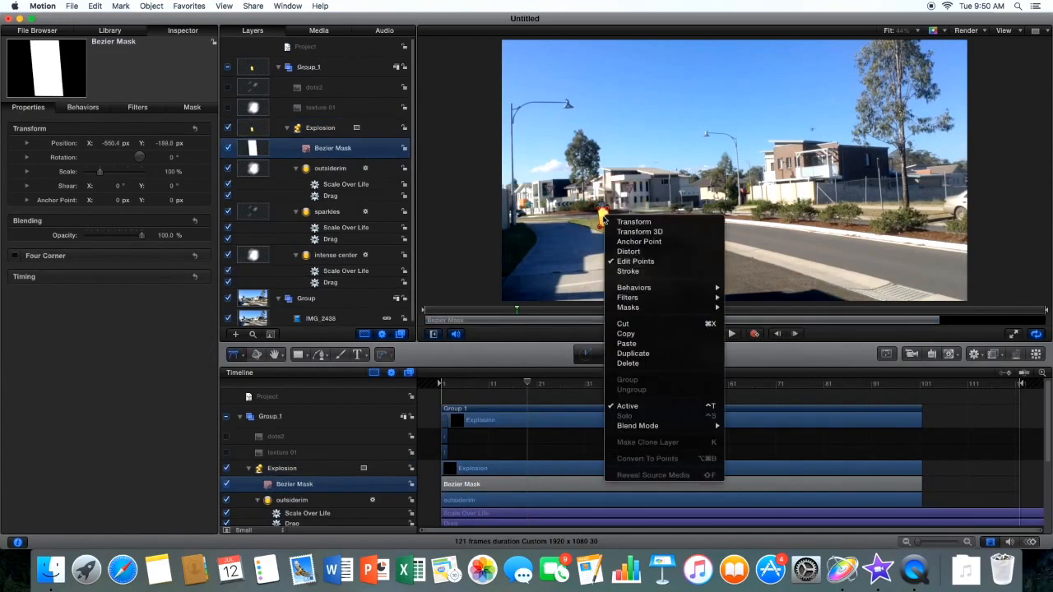
mouse_move(638, 425)
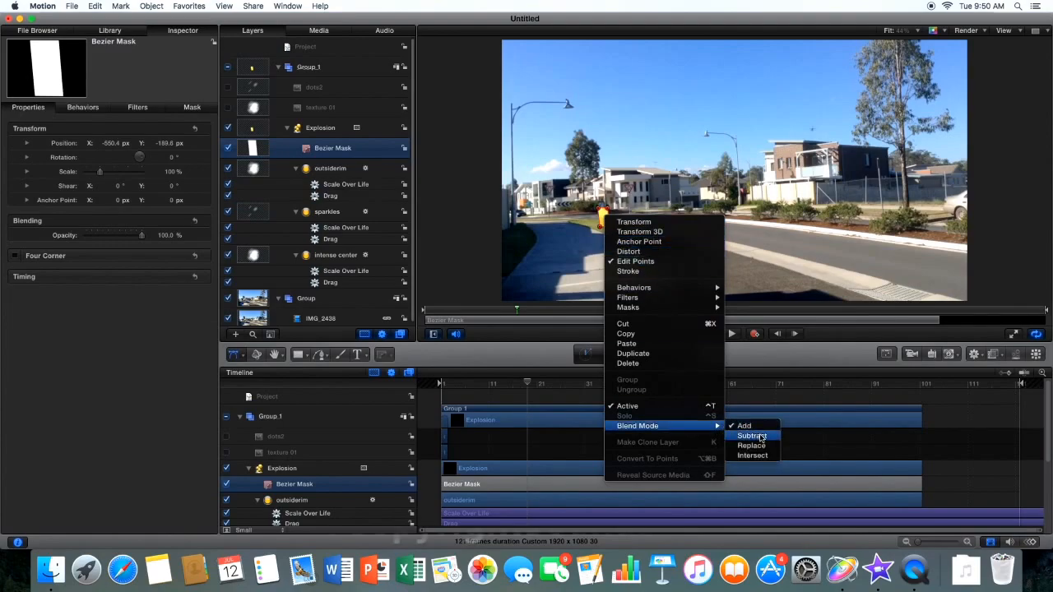
left_click(750, 434)
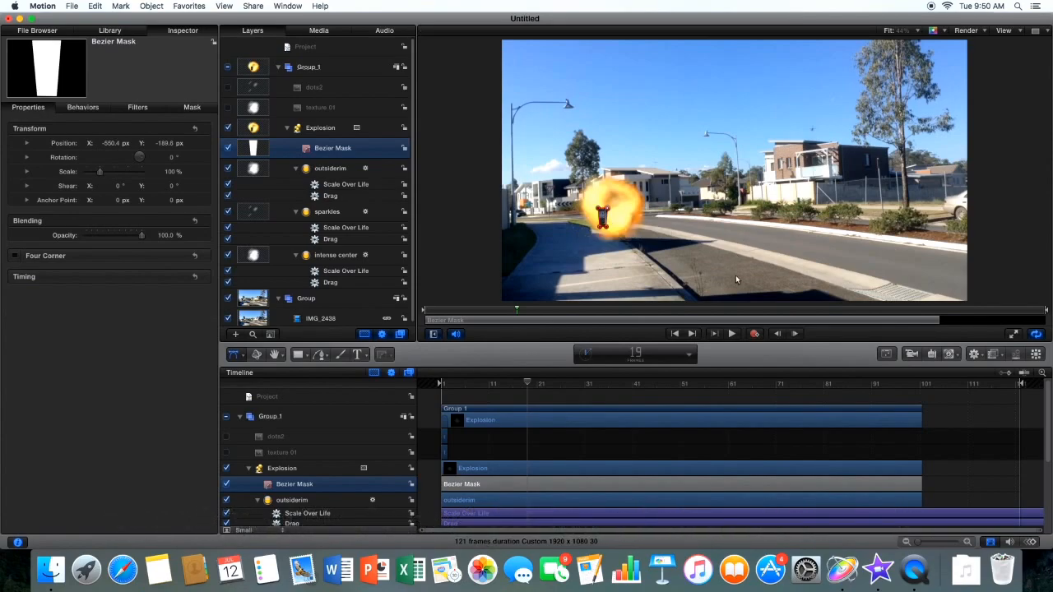
mouse_move(622, 244)
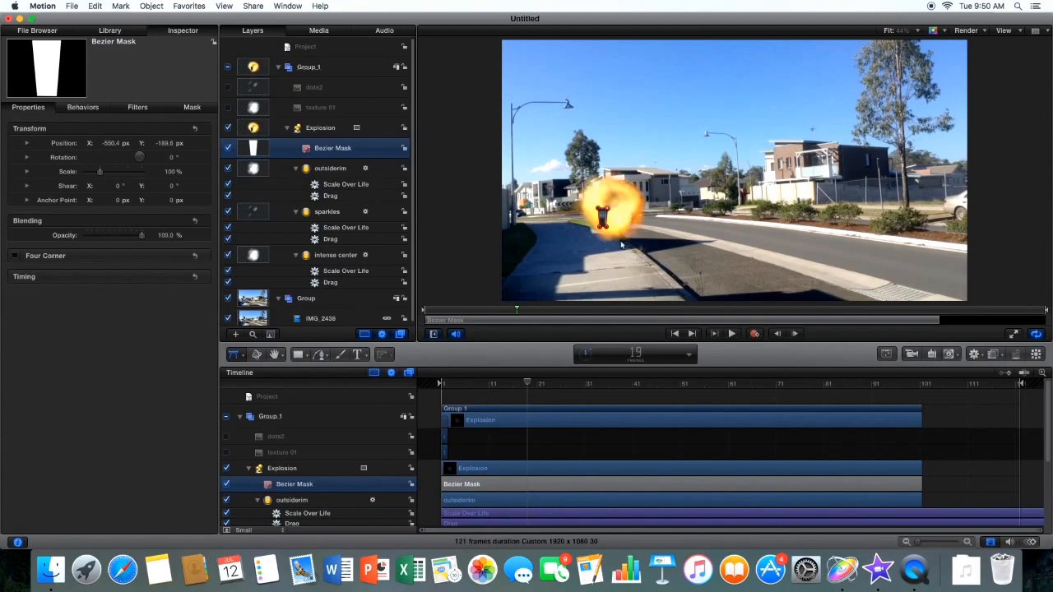
mouse_move(589, 421)
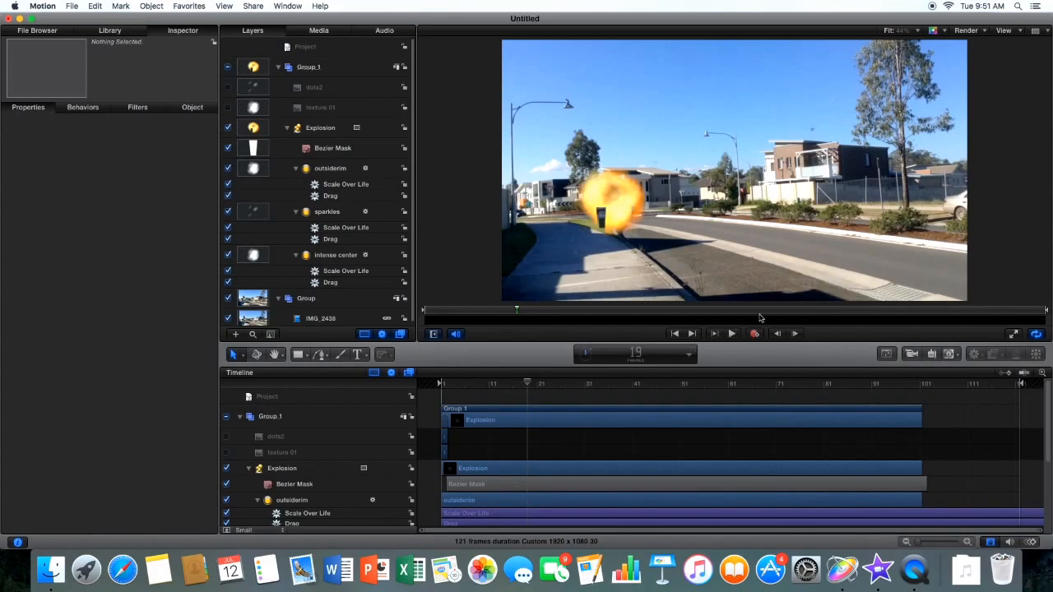
left_click(730, 333)
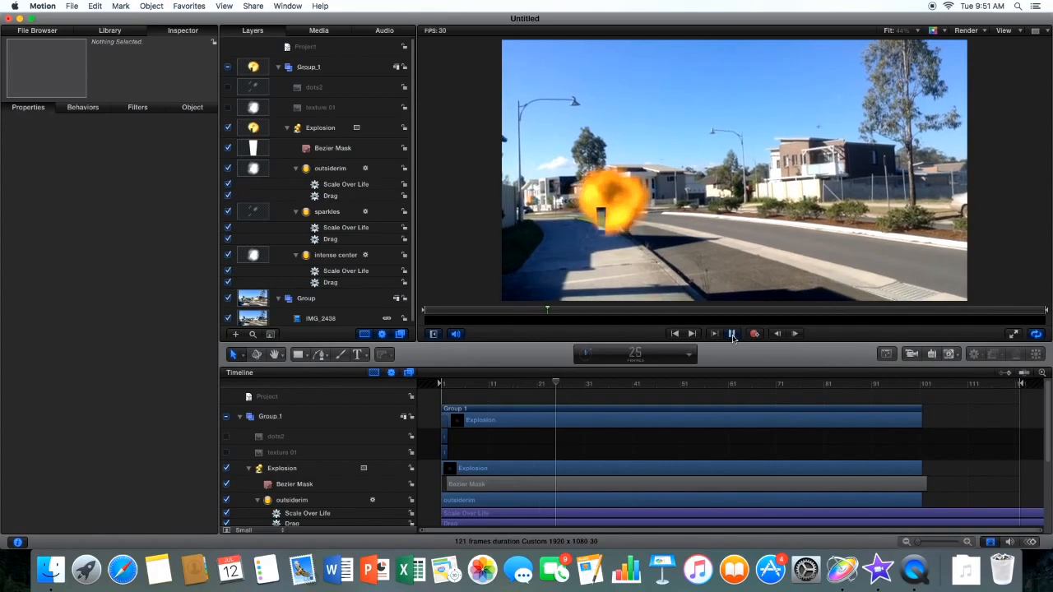
left_click(730, 332)
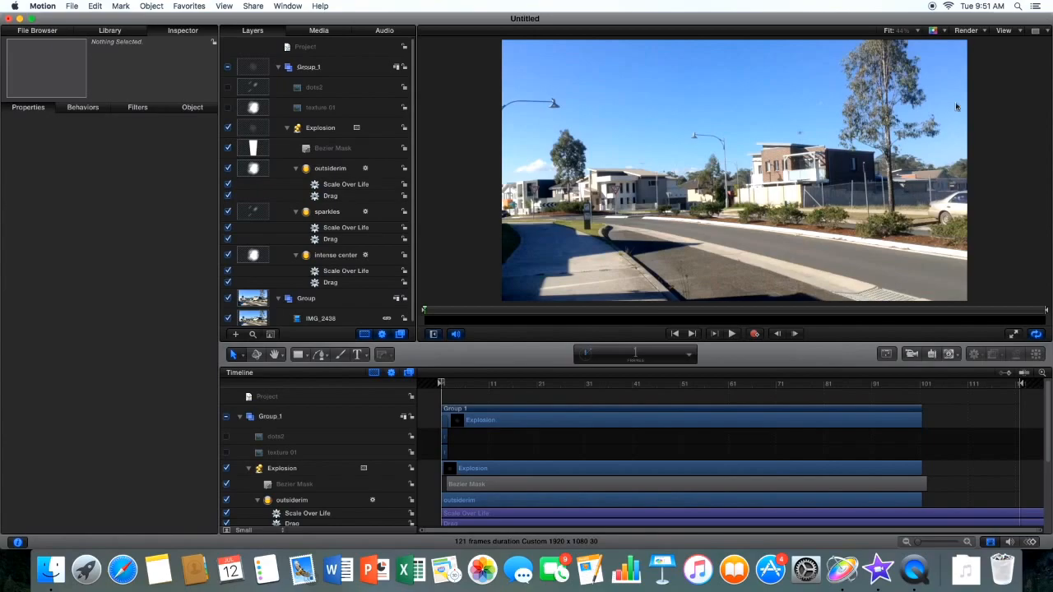
mouse_move(931, 6)
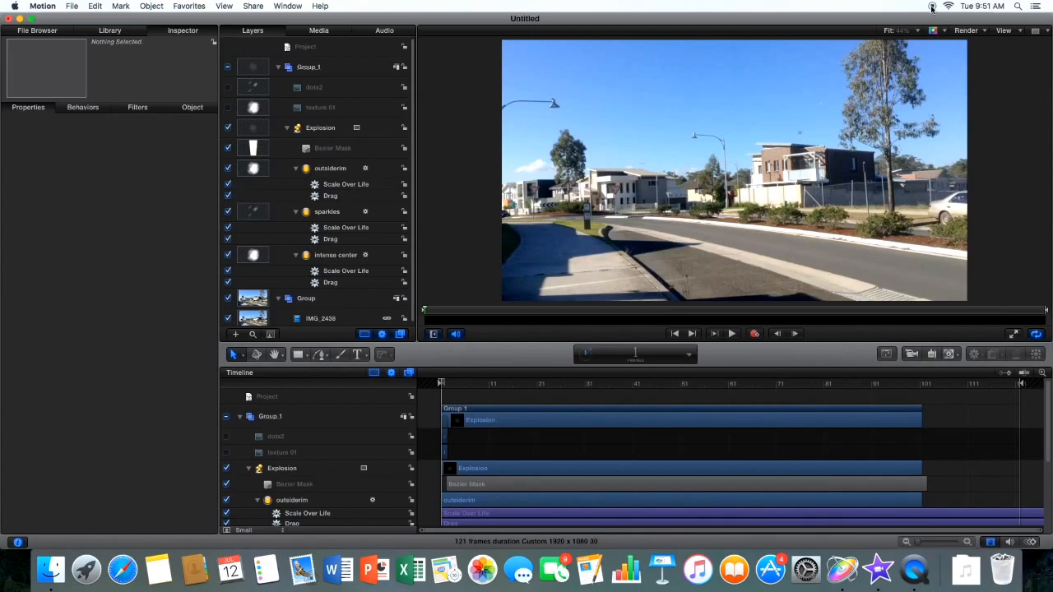